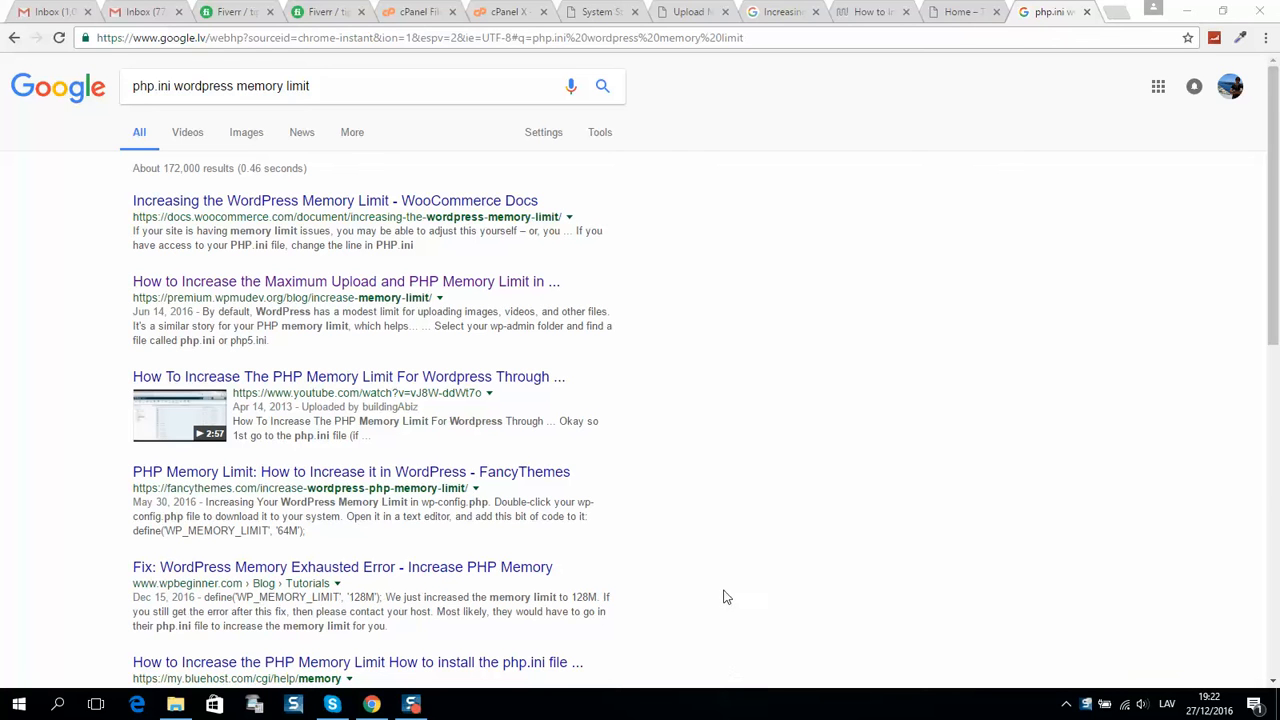
pyautogui.moveTo(601, 441)
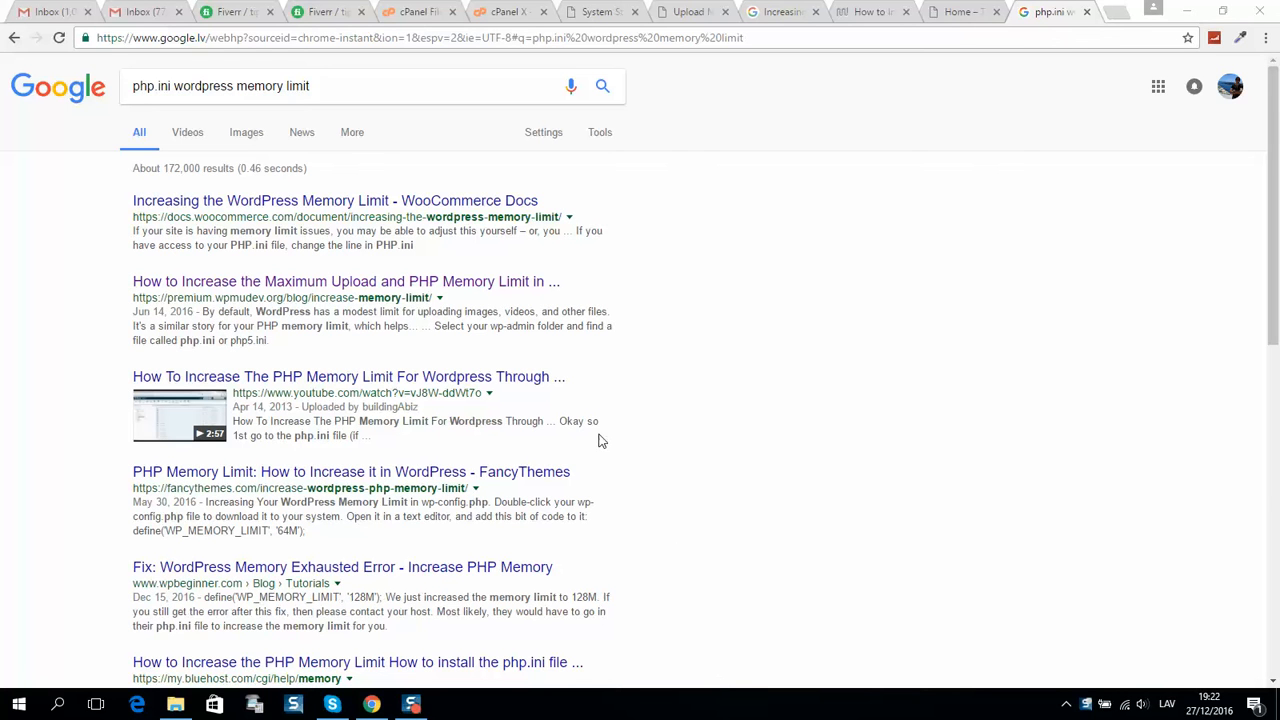
pyautogui.moveTo(68, 203)
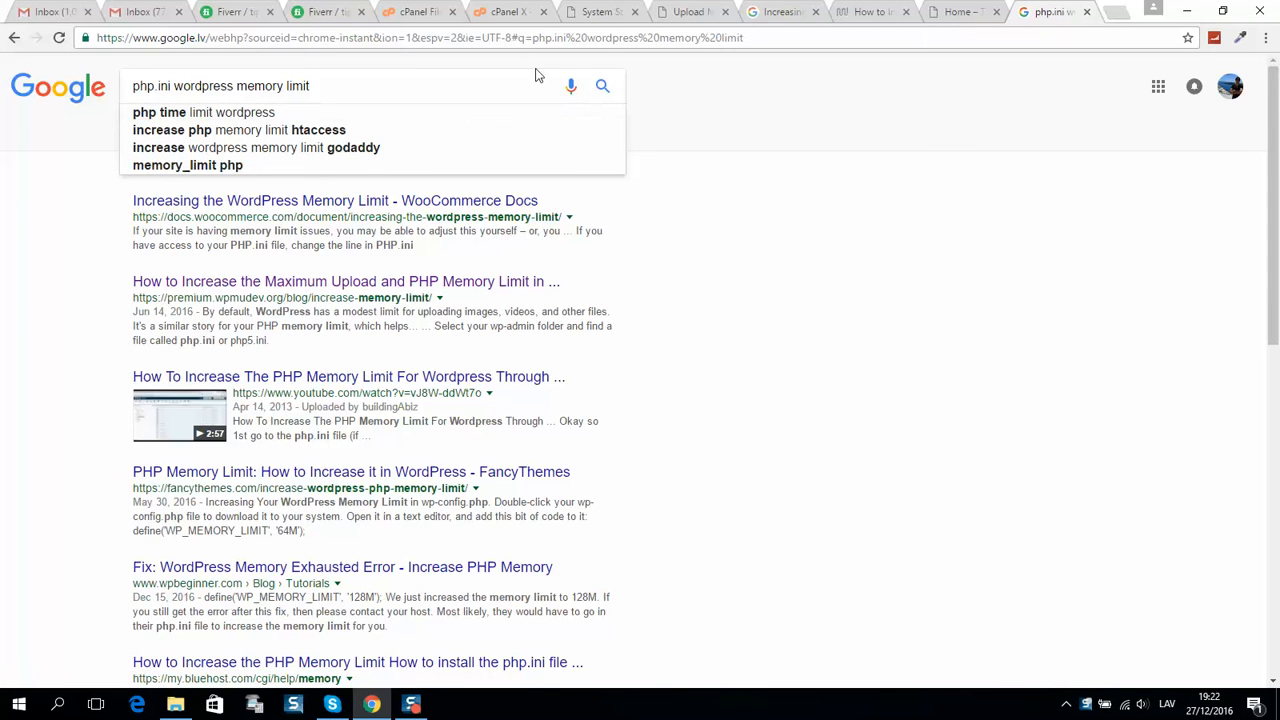
# Step: Show Avada System Status Server Environment with the PHP Time Limit row reading 180
pyautogui.click(690, 11)
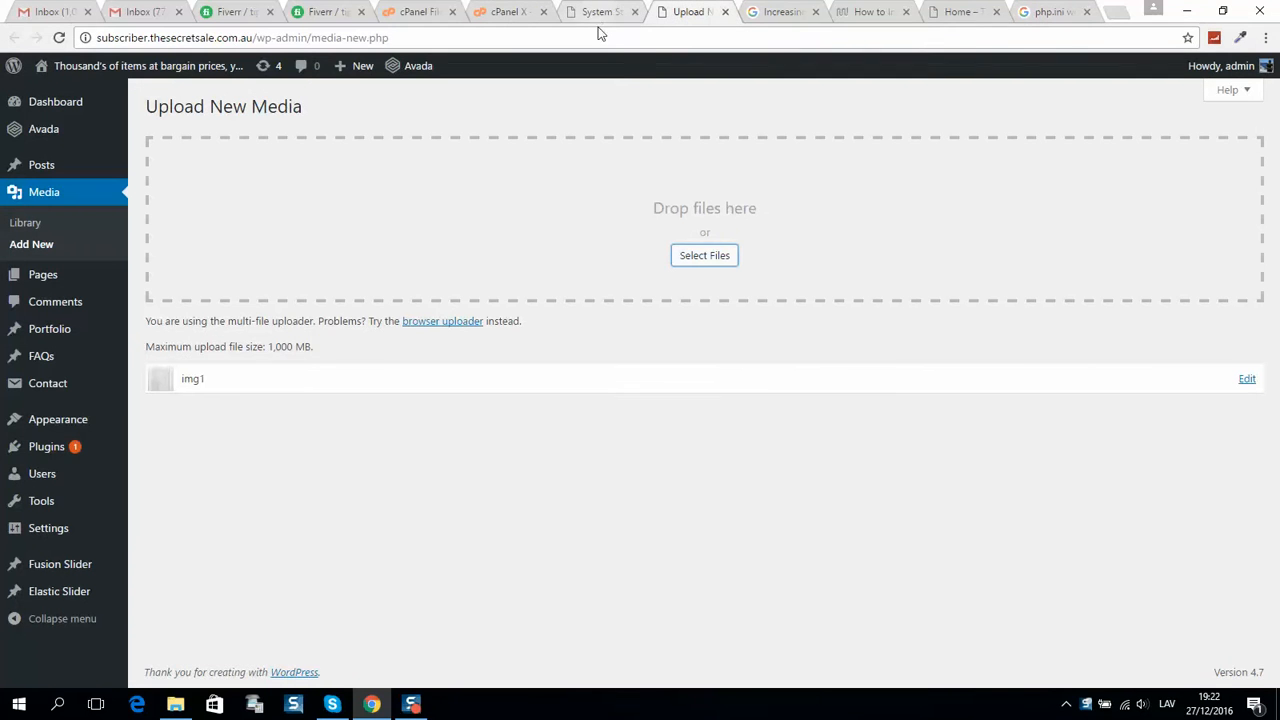
pyautogui.click(598, 11)
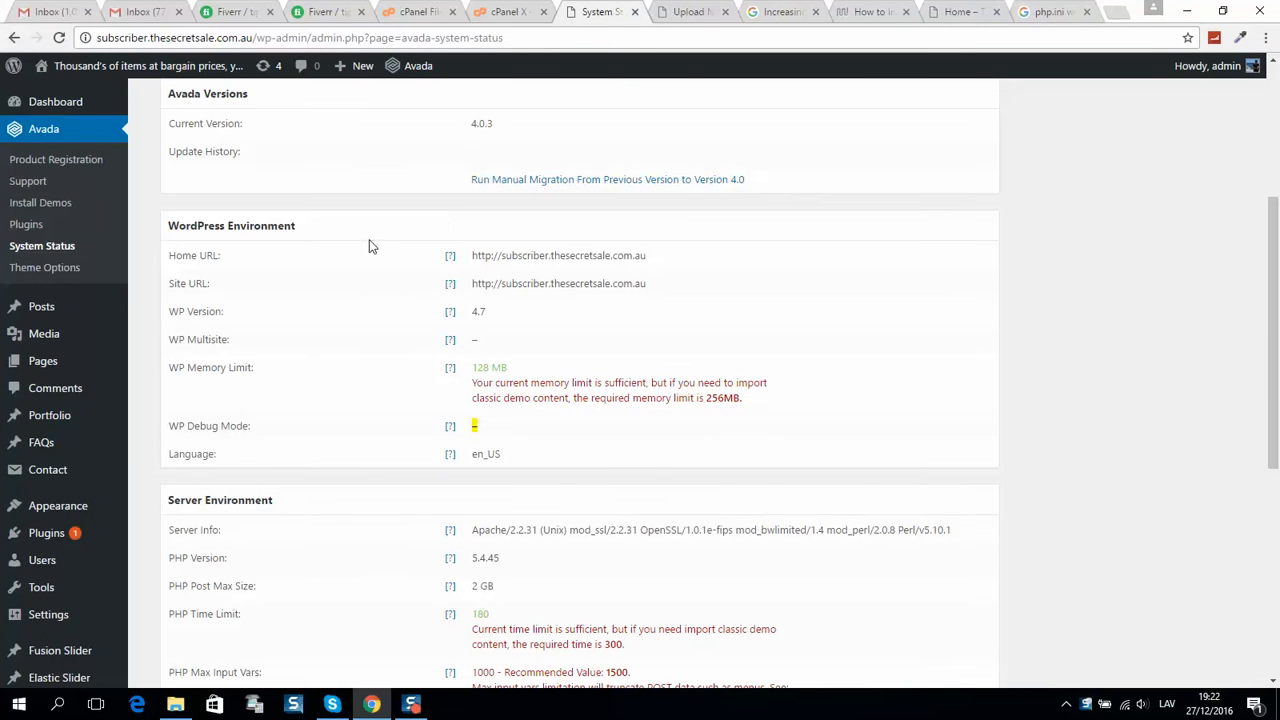
pyautogui.scroll(3)
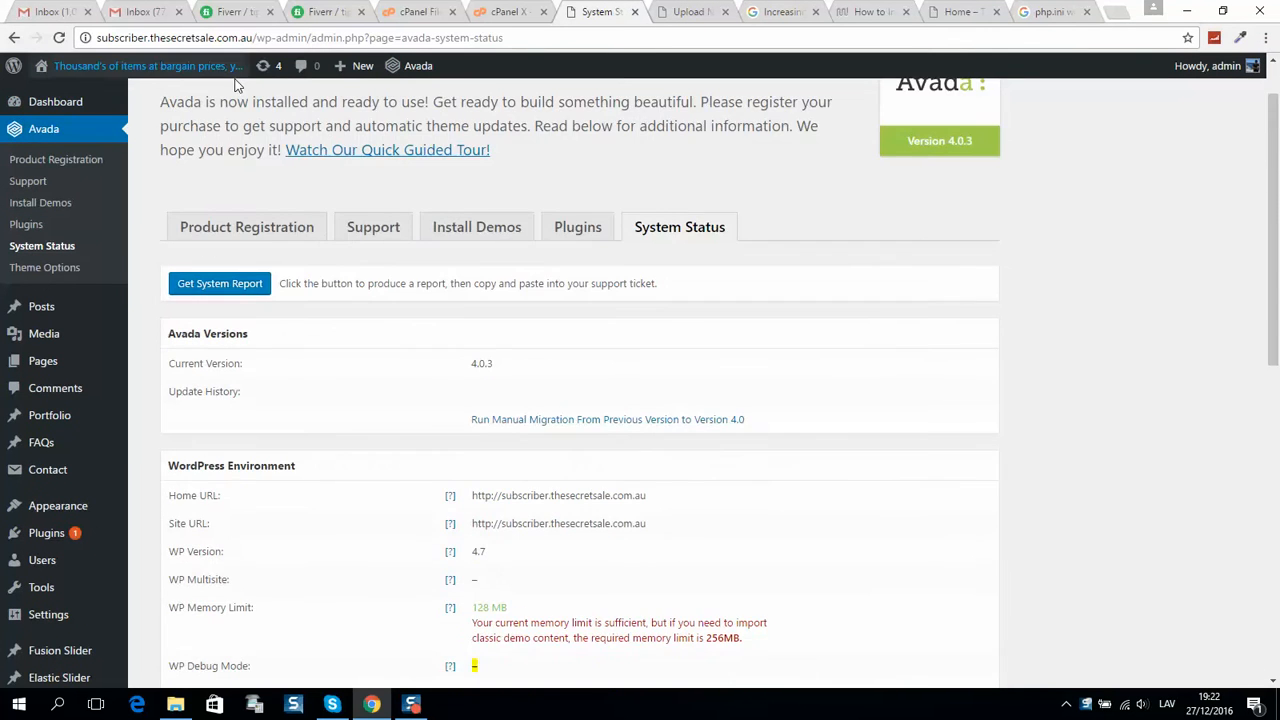
pyautogui.scroll(-3)
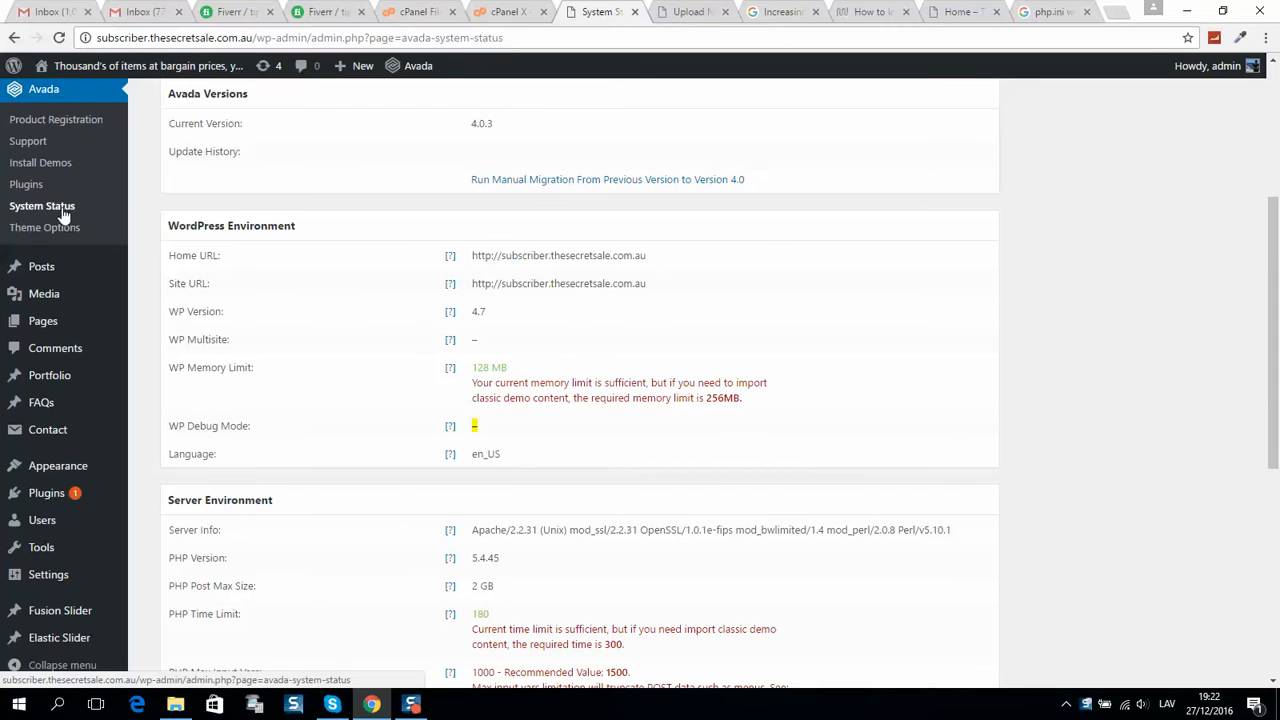
pyautogui.scroll(-3)
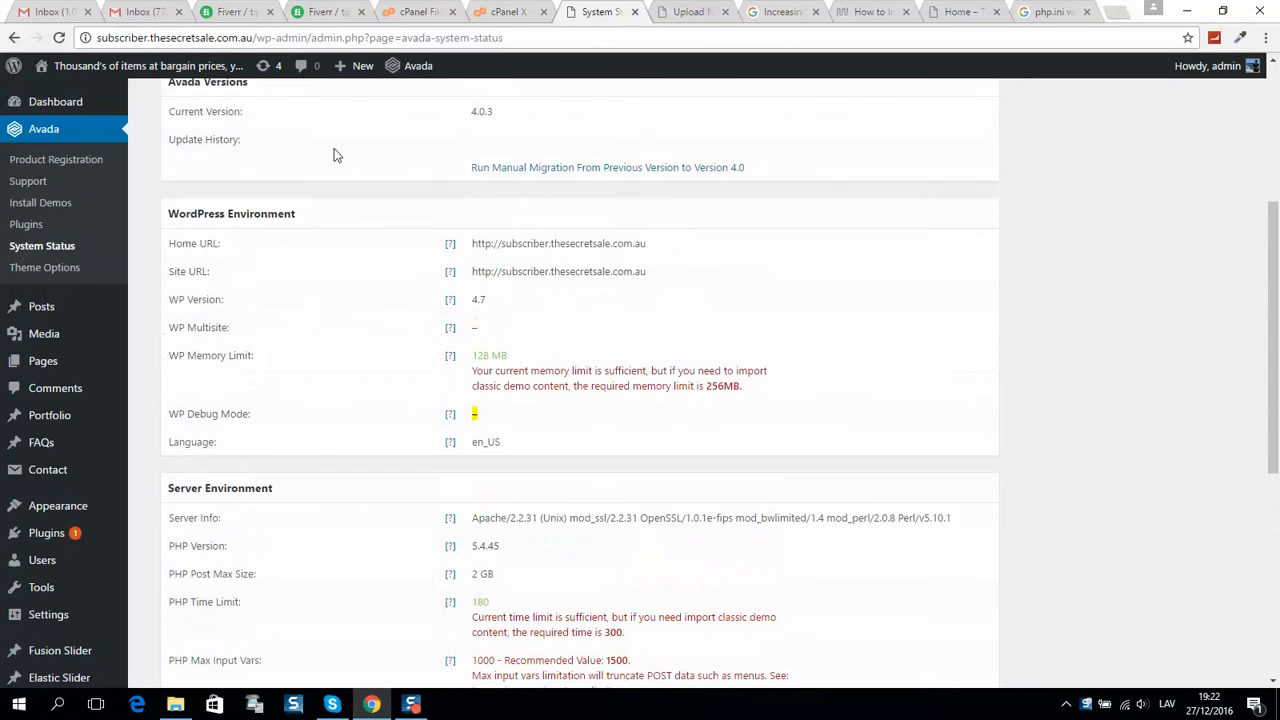
pyautogui.scroll(-3)
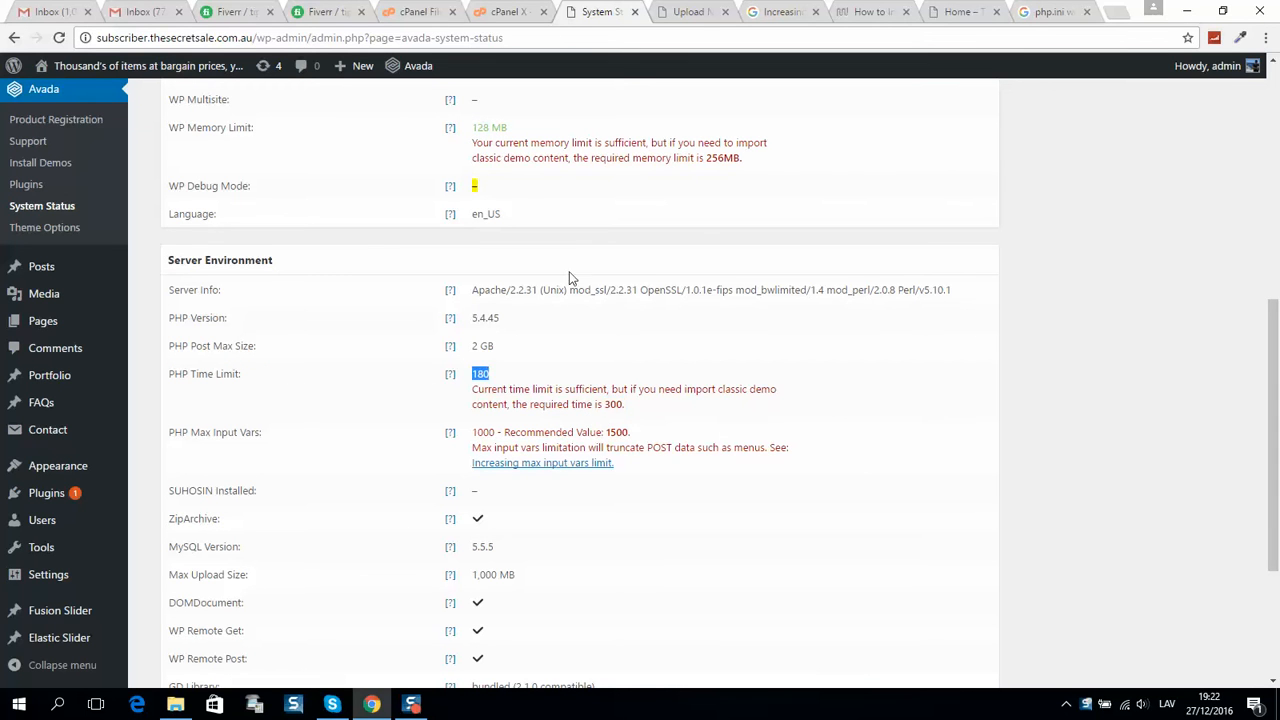
pyautogui.moveTo(575, 332)
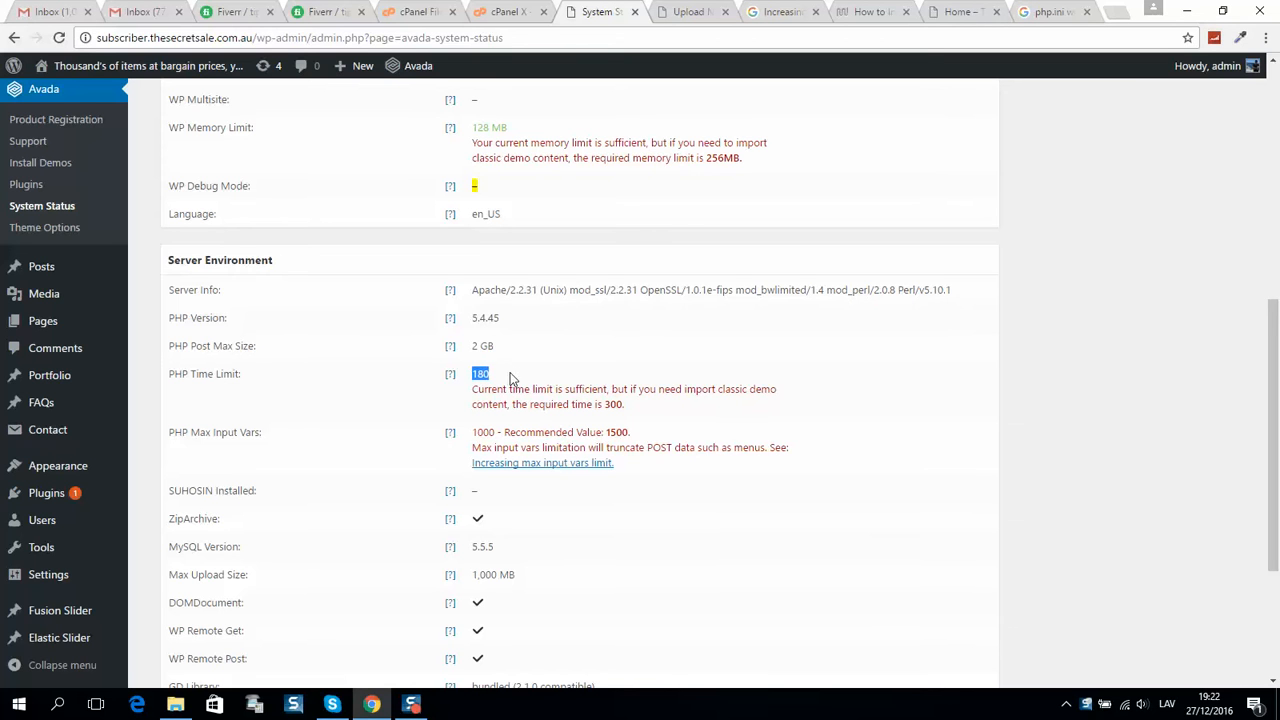
pyautogui.moveTo(588, 383)
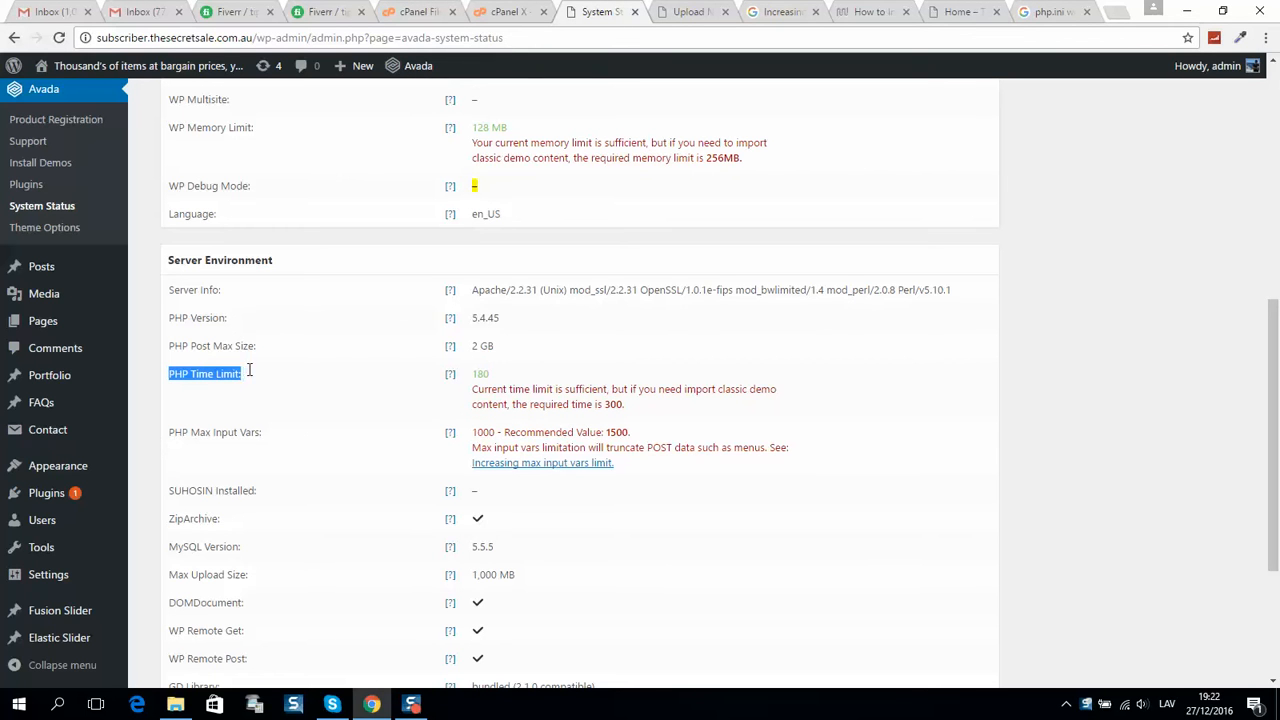
pyautogui.moveTo(248, 385)
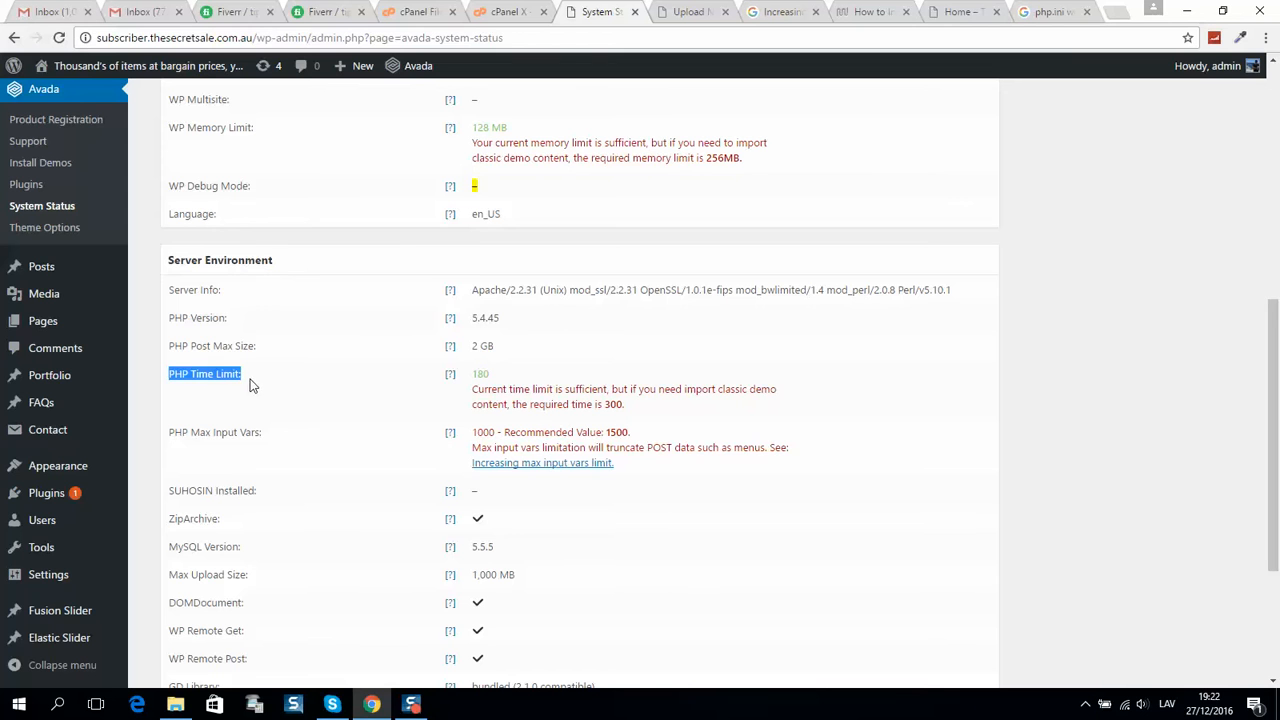
pyautogui.moveTo(230, 373)
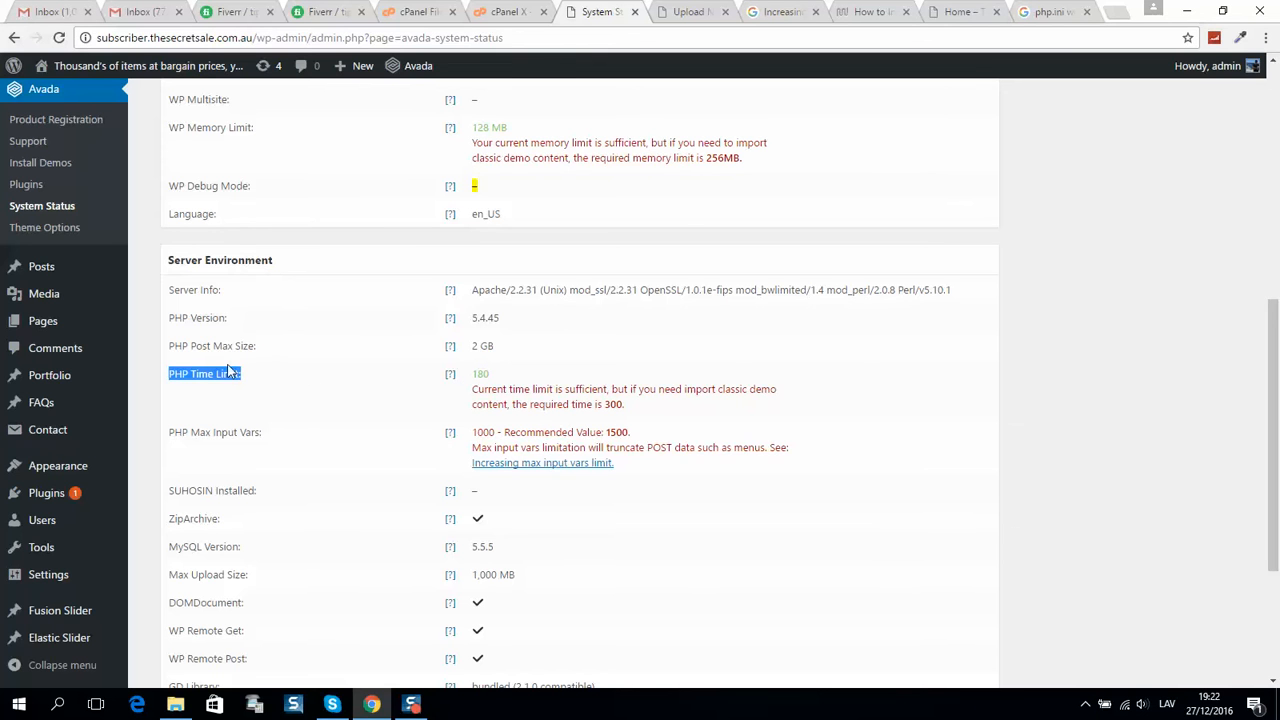
pyautogui.moveTo(258, 395)
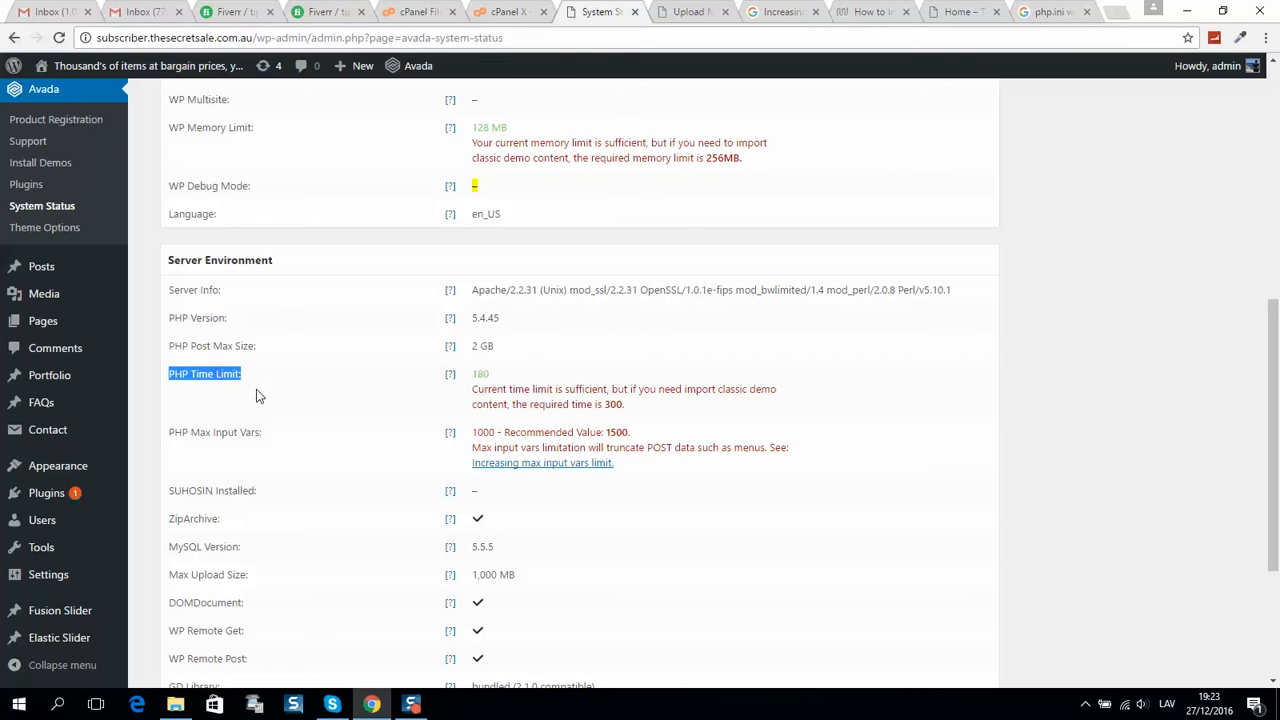
pyautogui.moveTo(281, 388)
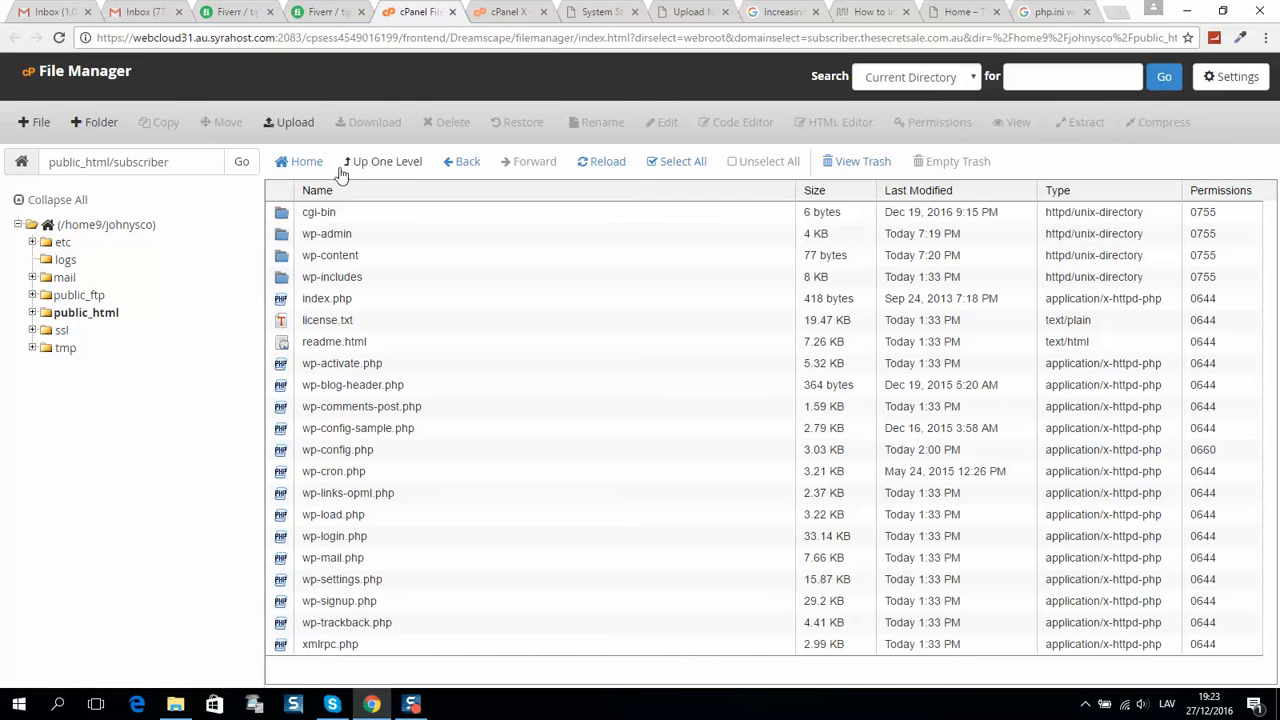
pyautogui.moveTo(340, 642)
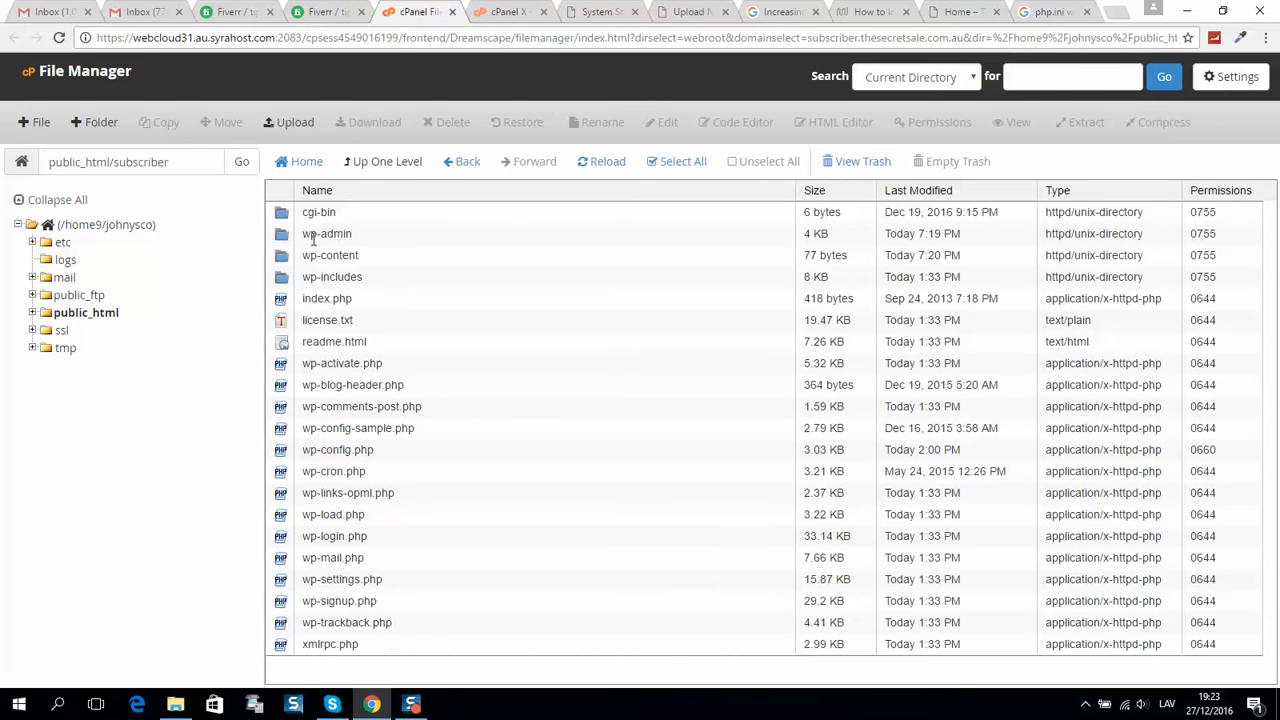
# Step: Enter public_html/subscriber/wp-admin and select the php.ini file listed there
pyautogui.click(326, 233)
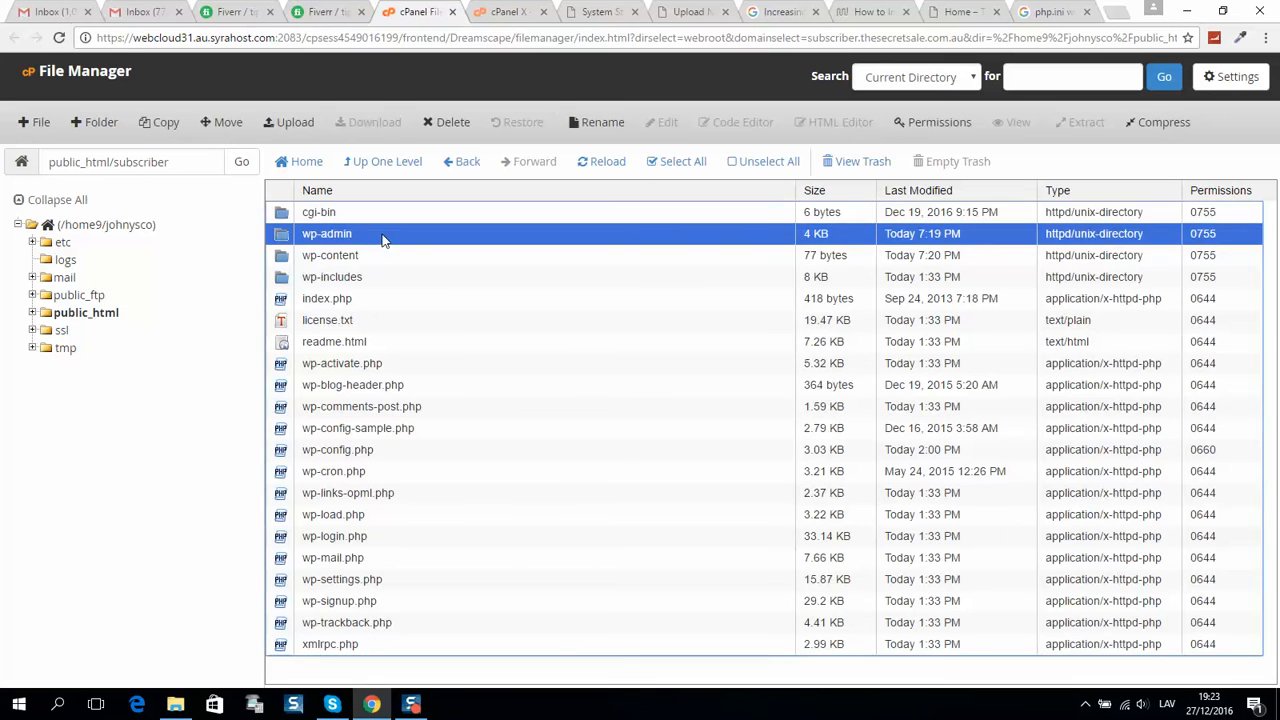
pyautogui.doubleClick(326, 233)
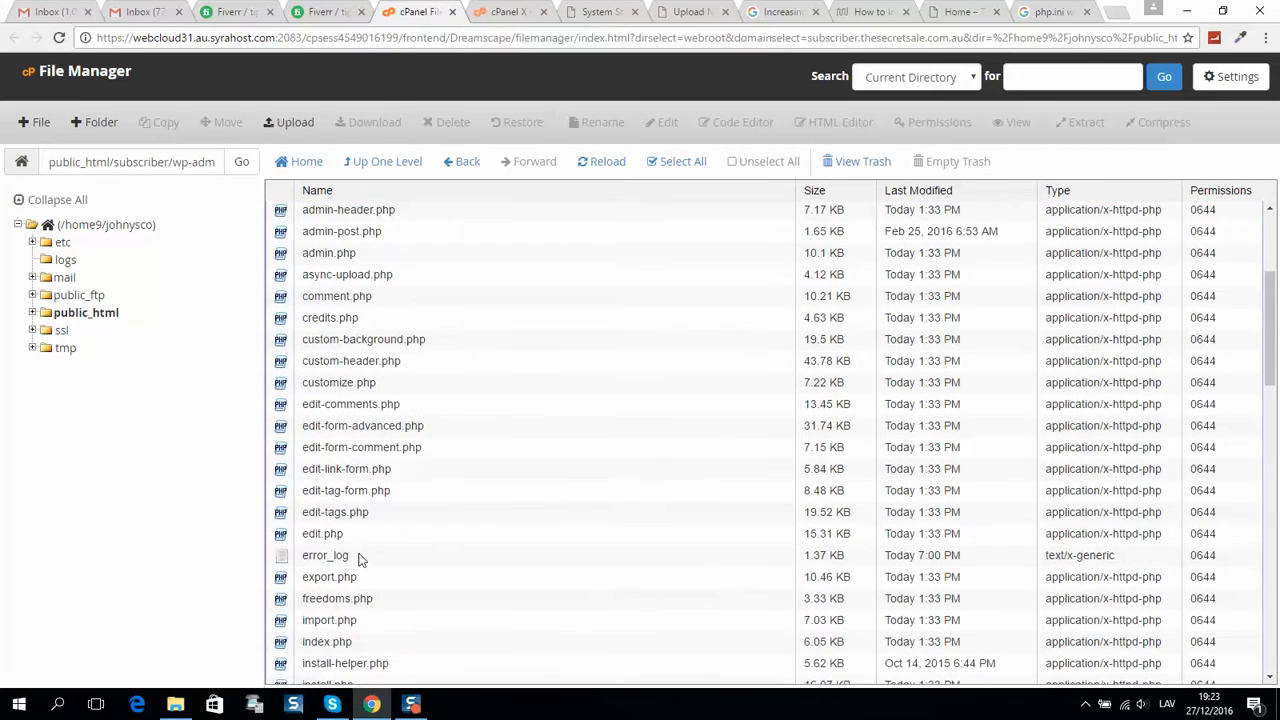
pyautogui.scroll(-3)
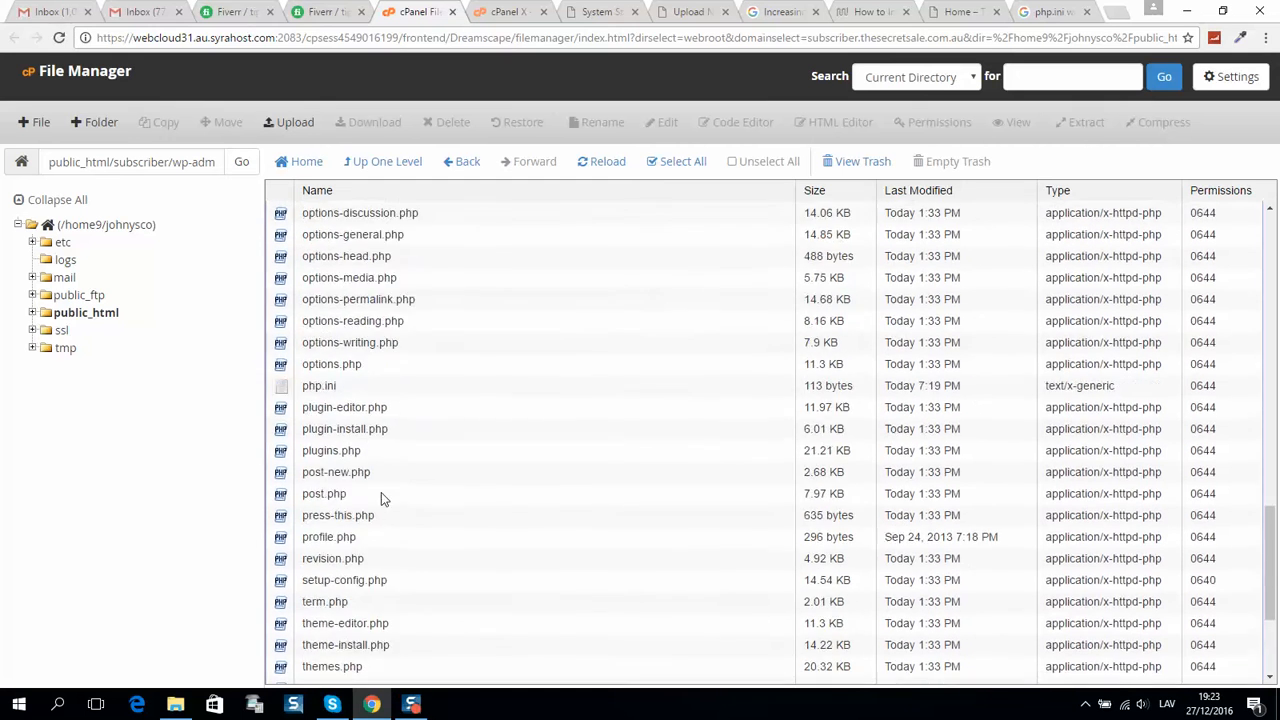
pyautogui.scroll(-3)
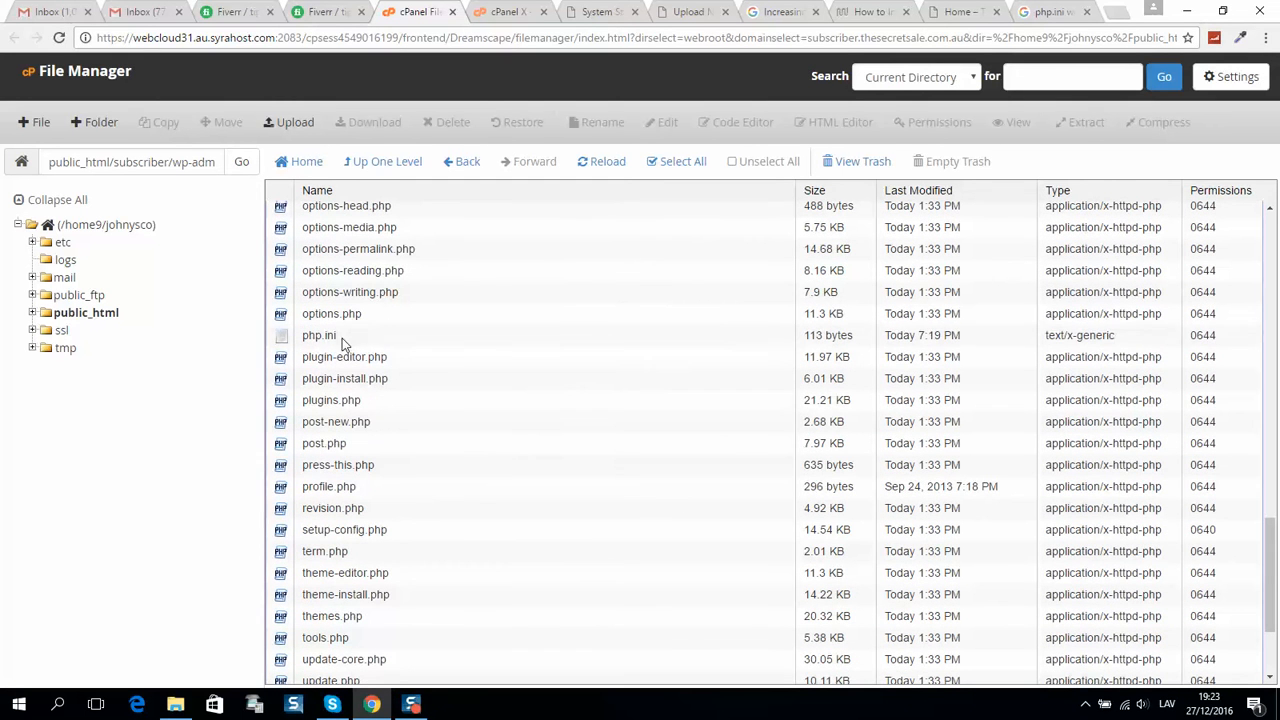
pyautogui.click(318, 335)
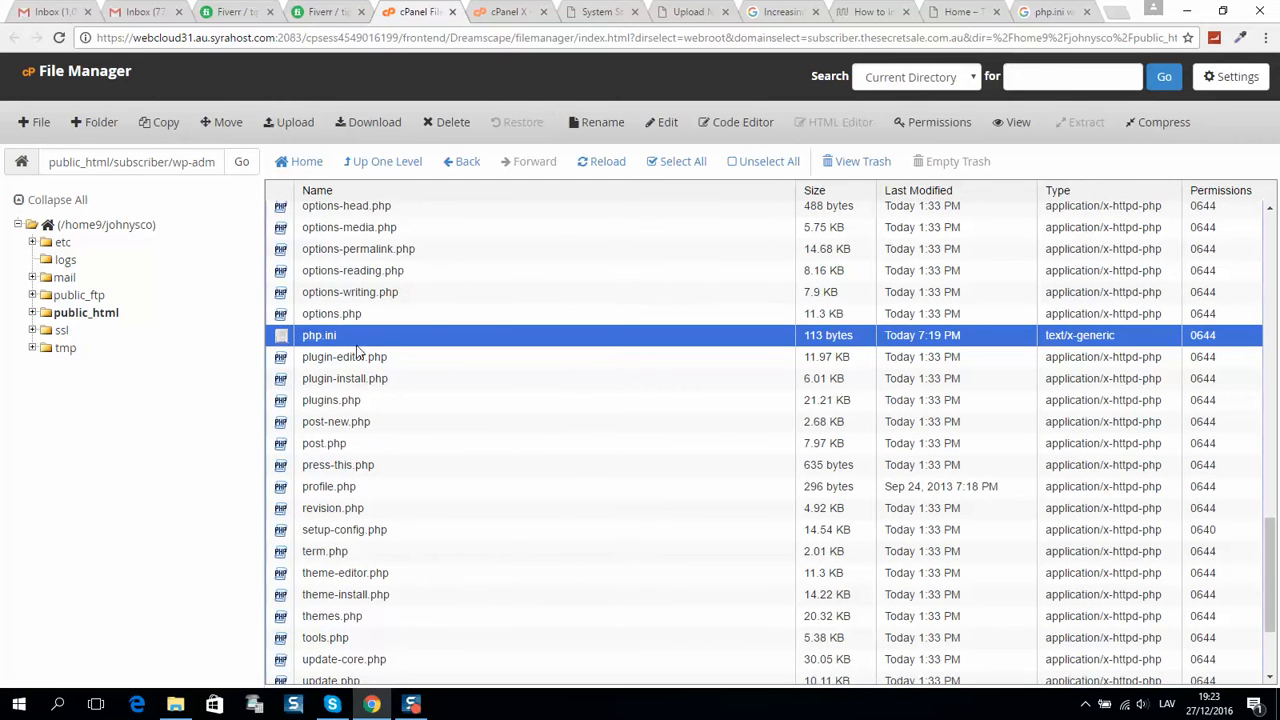
pyautogui.moveTo(377, 341)
pyautogui.write('php5.ini')
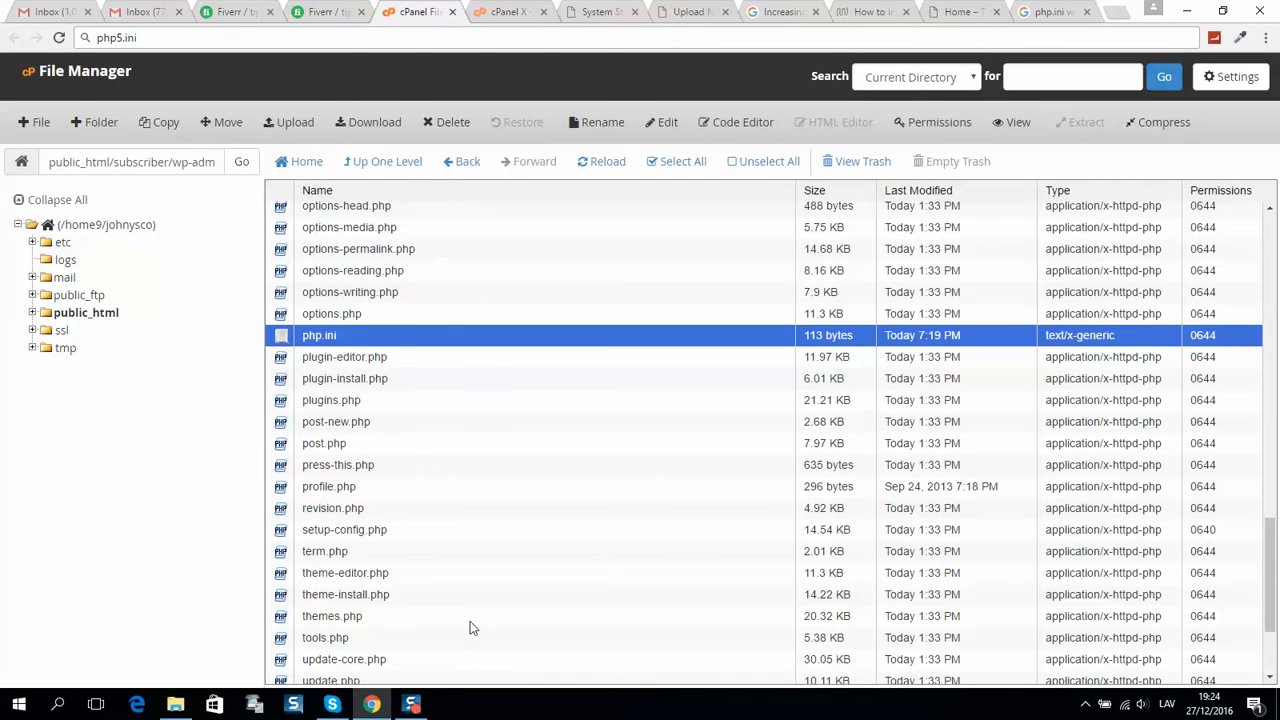
pyautogui.moveTo(333, 265)
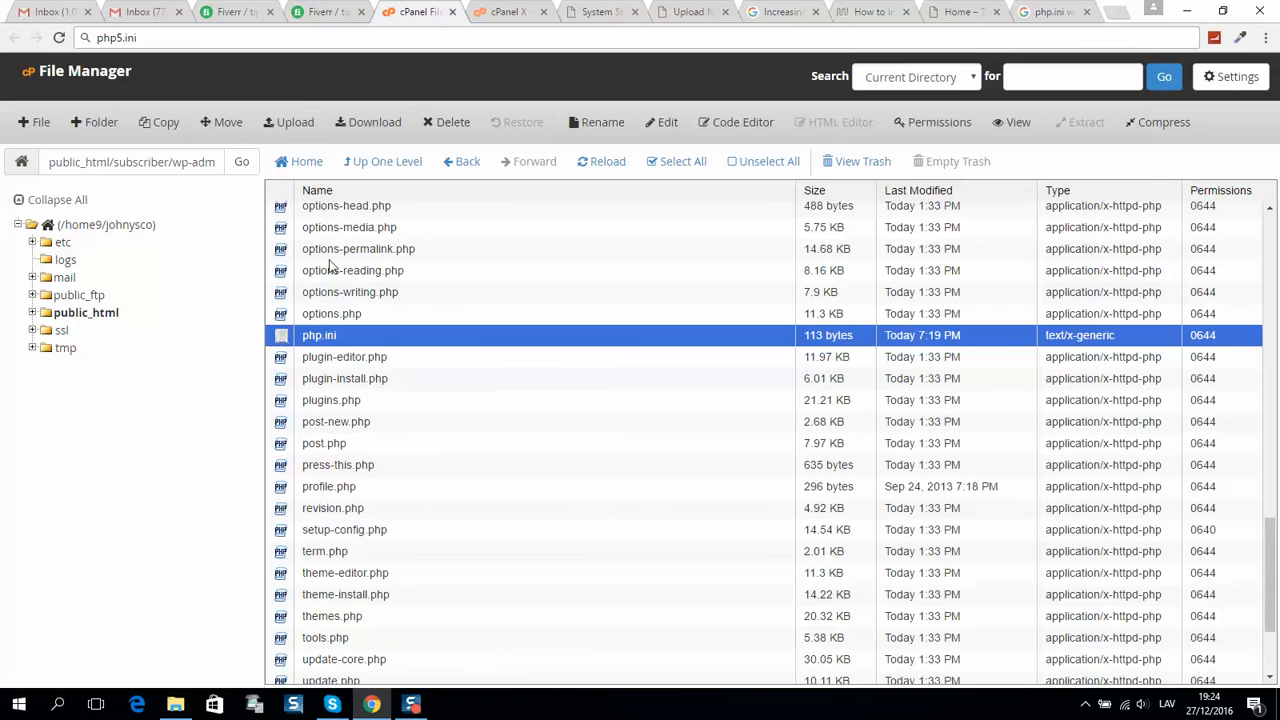
pyautogui.moveTo(40, 122)
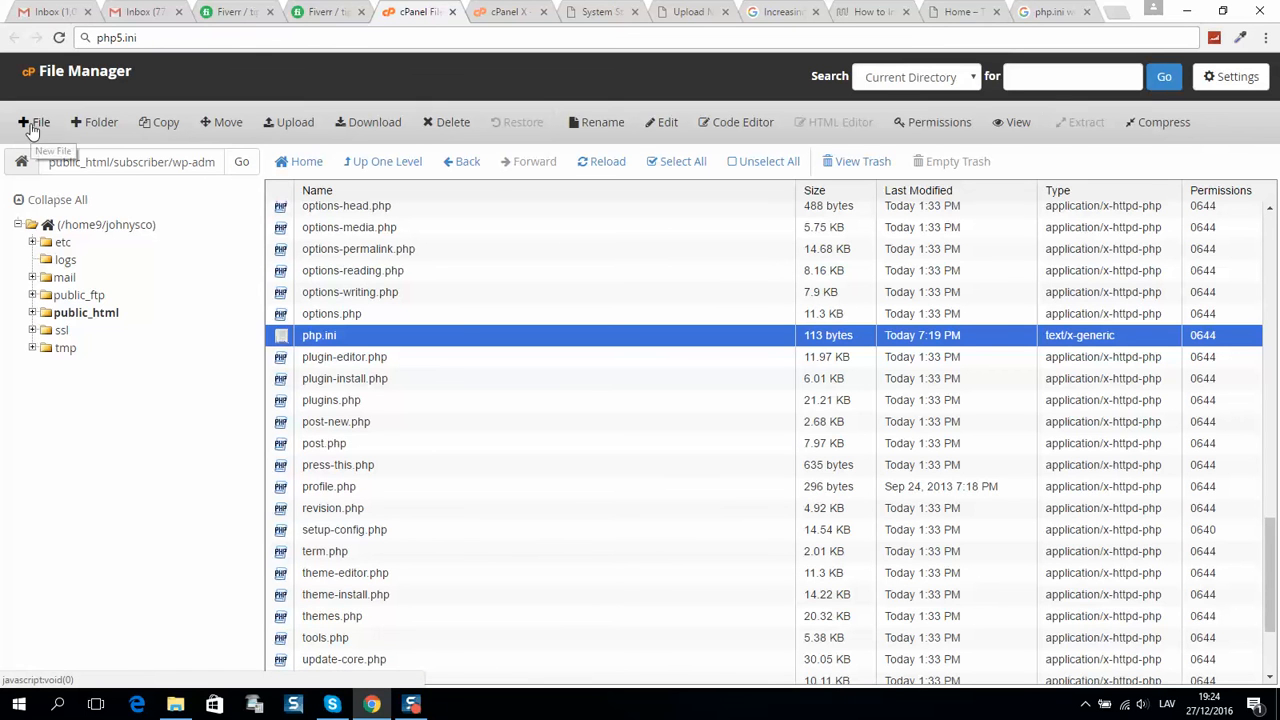
pyautogui.click(40, 122)
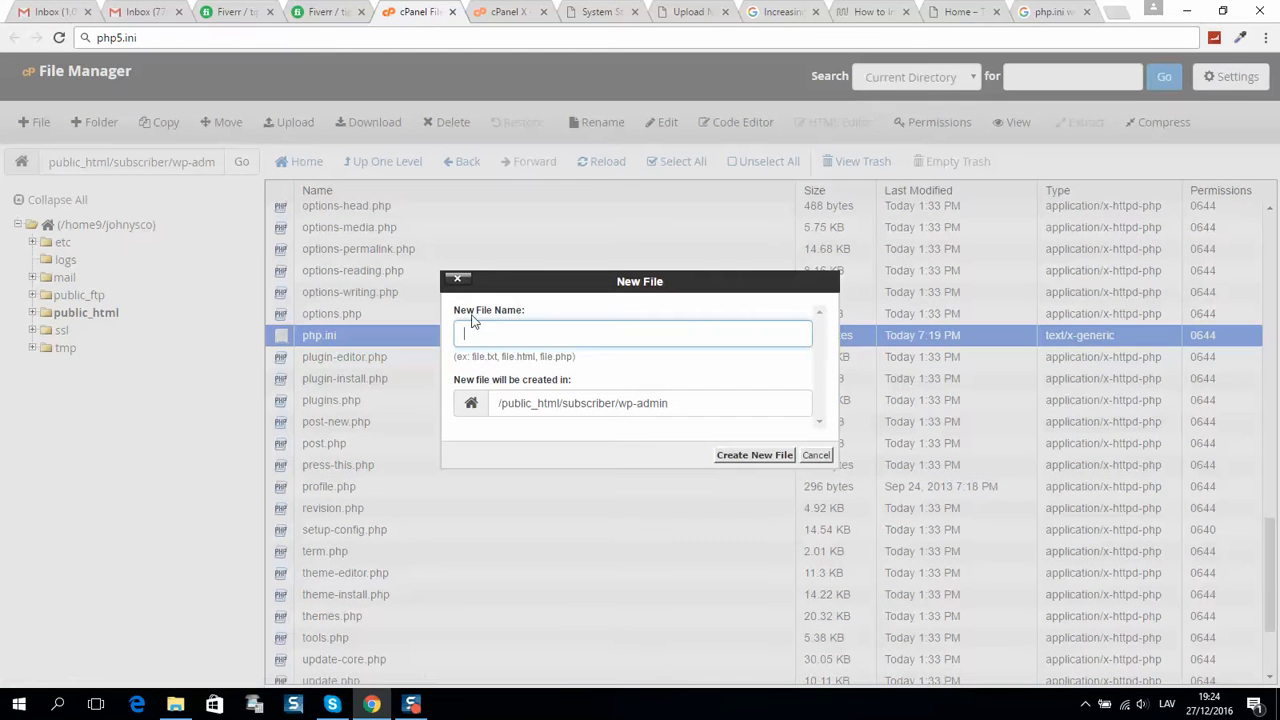
pyautogui.write('php')
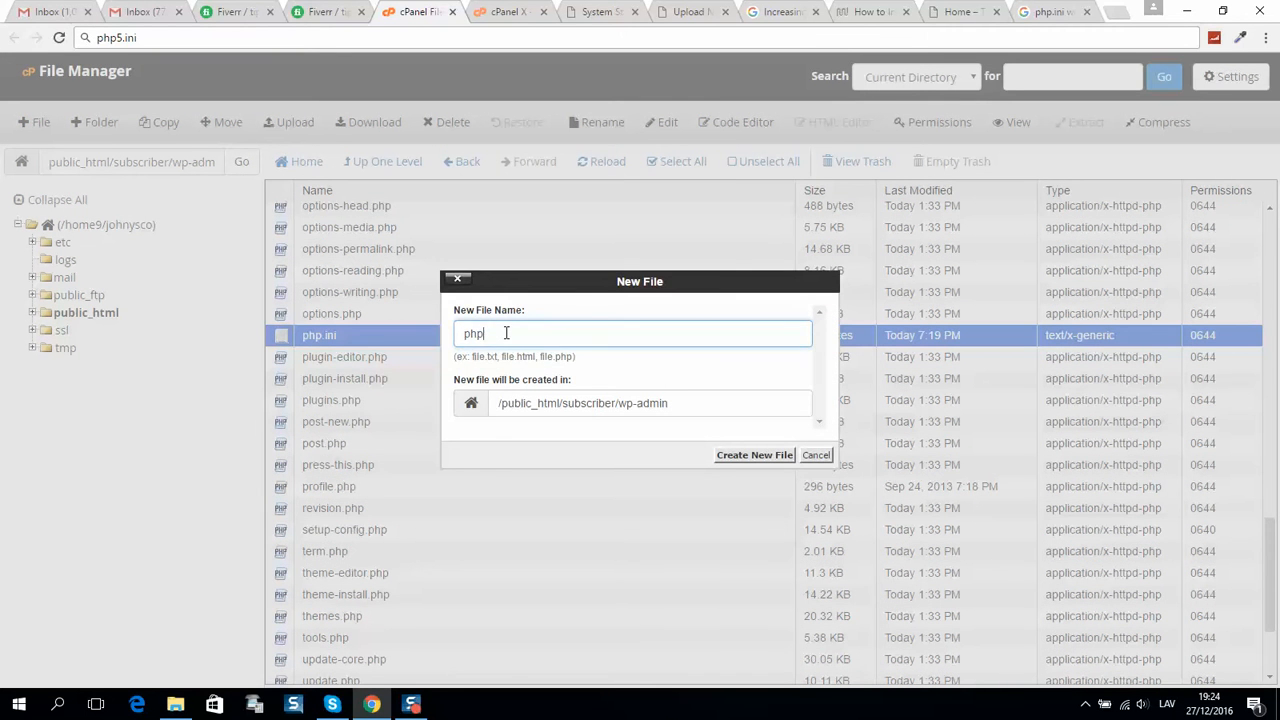
pyautogui.write('.ini')
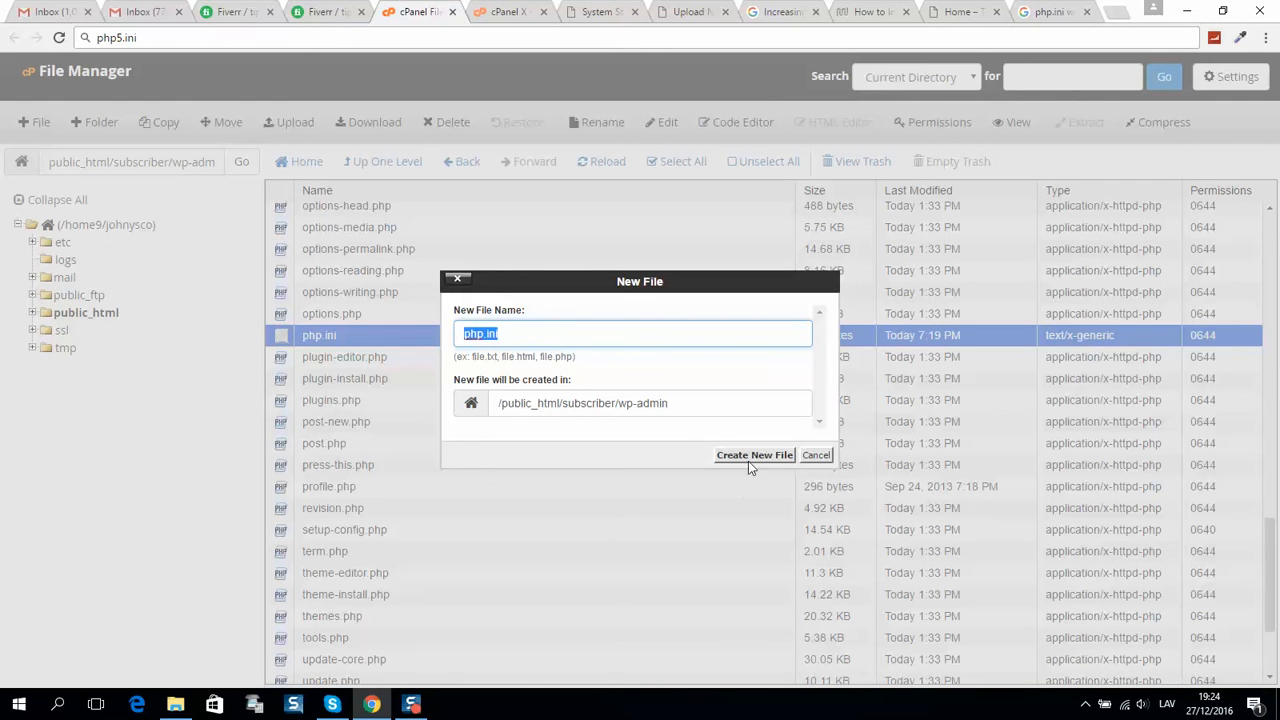
pyautogui.click(755, 455)
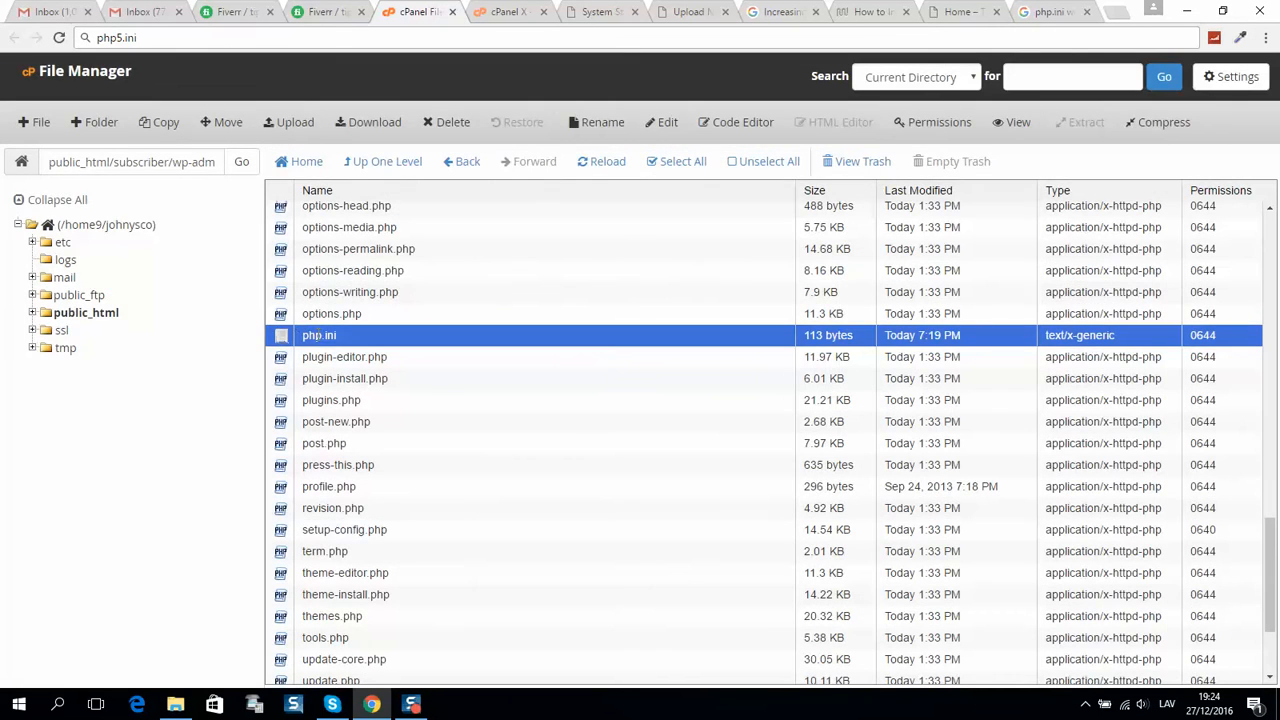
# Step: Edit php.ini, keep the raised limits with max_execution_time 300, and save the changes
pyautogui.rightClick(319, 335)
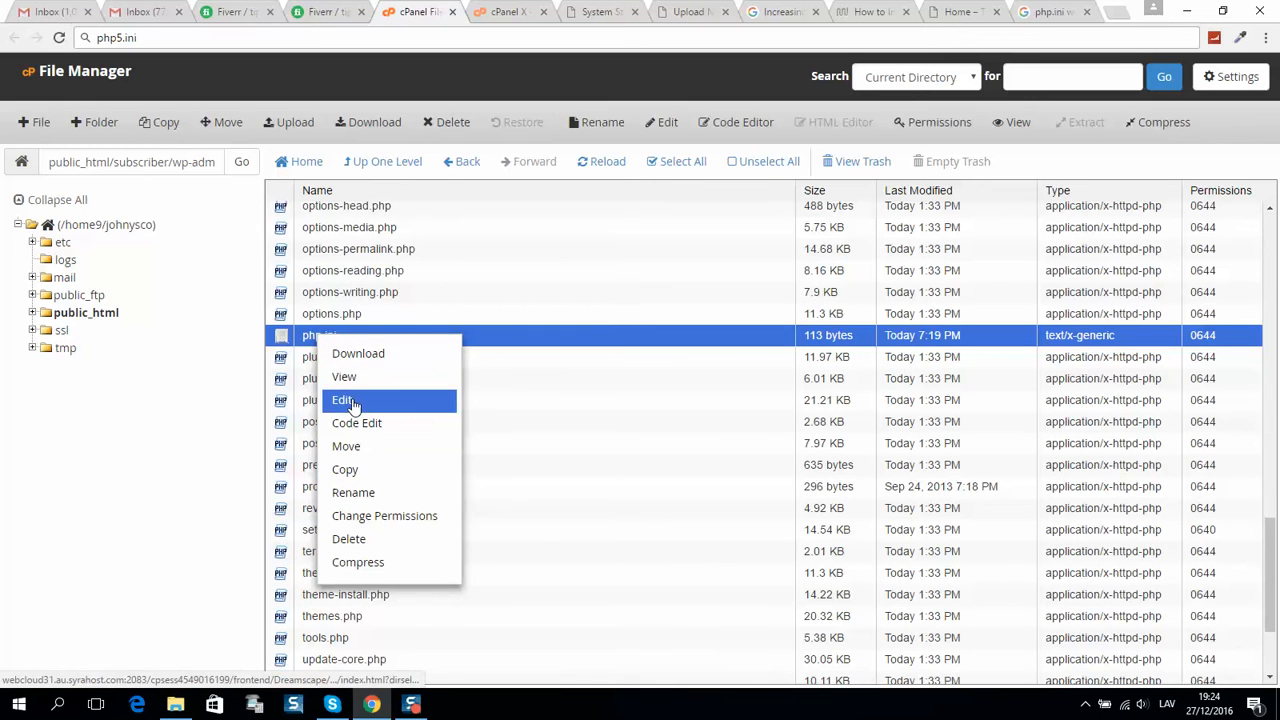
pyautogui.moveTo(505, 23)
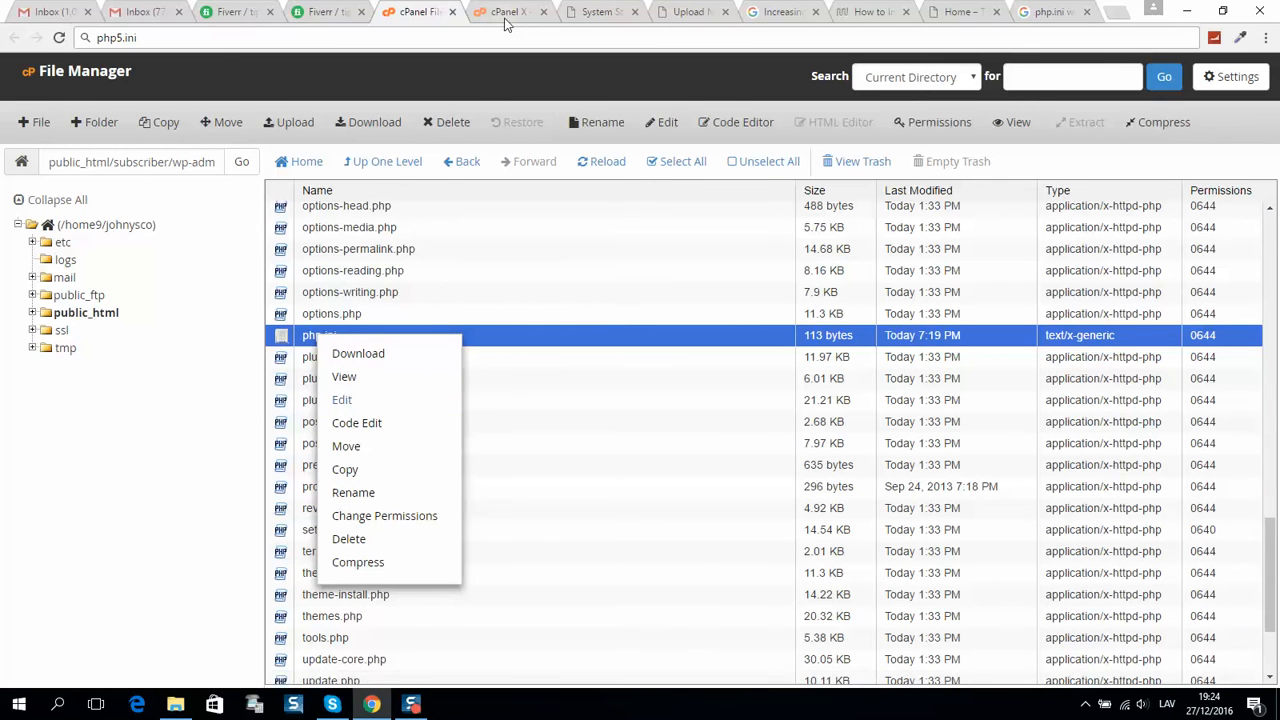
pyautogui.click(342, 399)
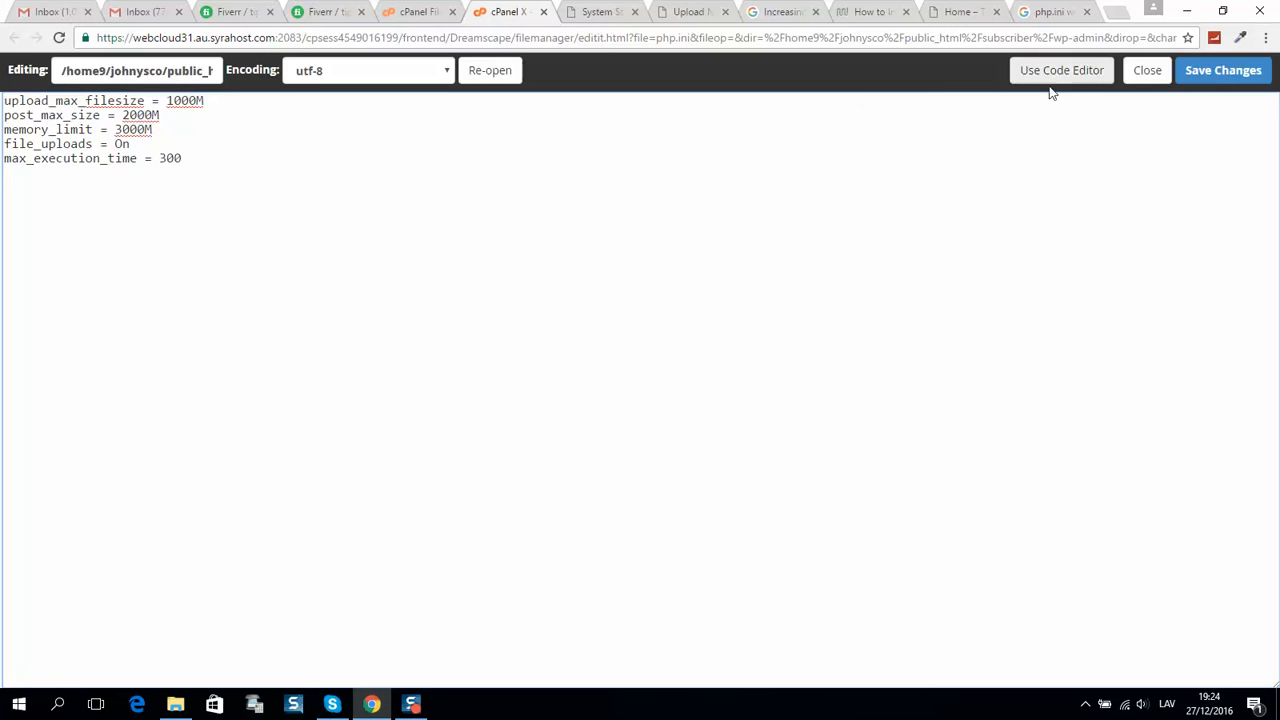
pyautogui.click(1222, 70)
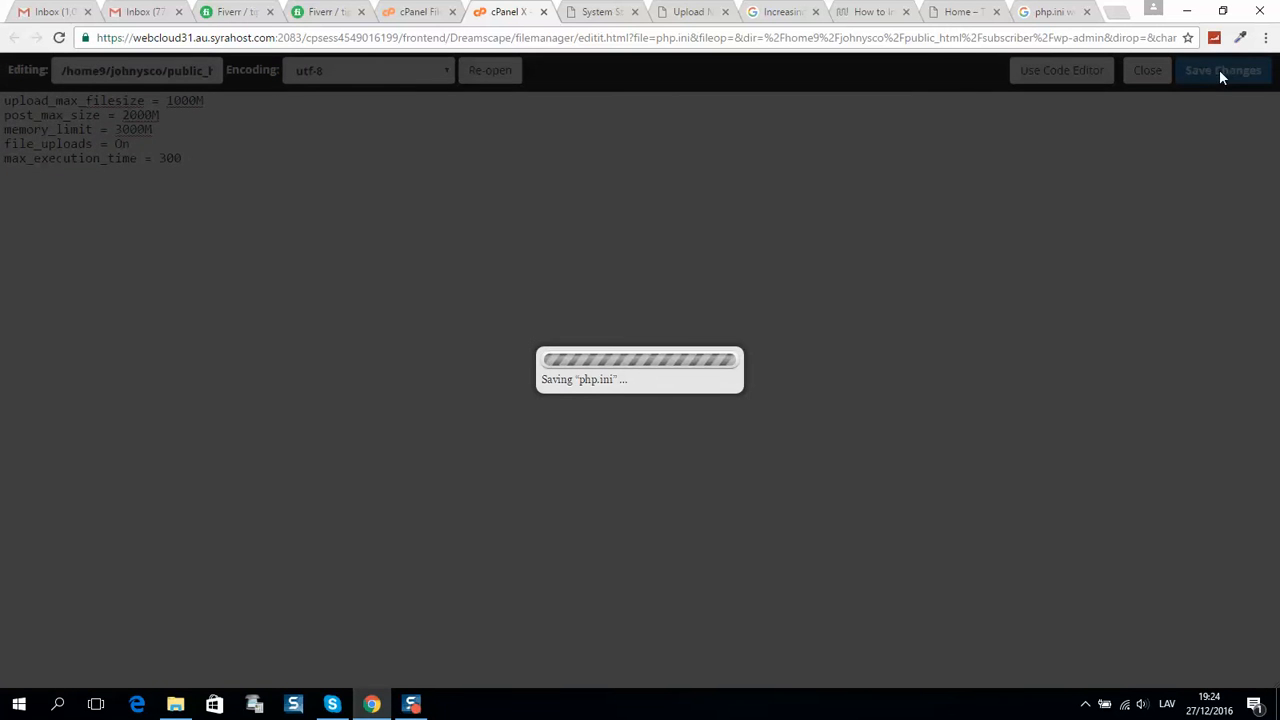
pyautogui.click(1223, 70)
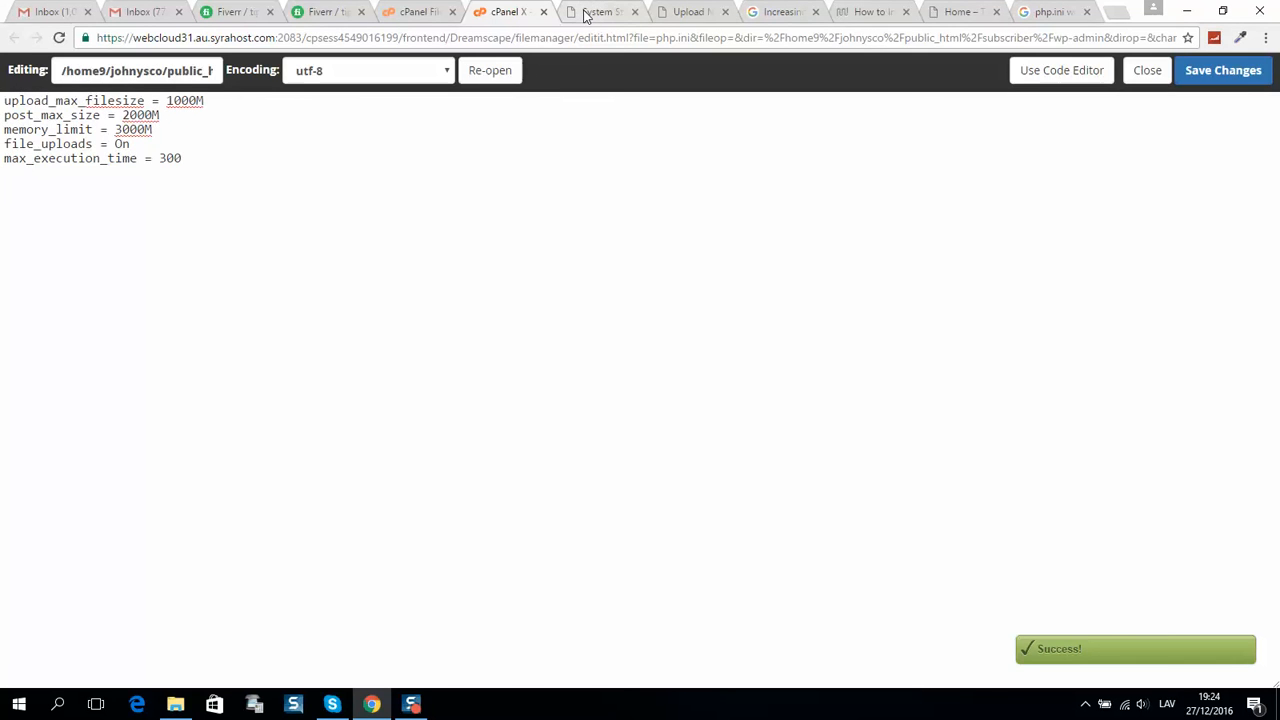
pyautogui.click(600, 11)
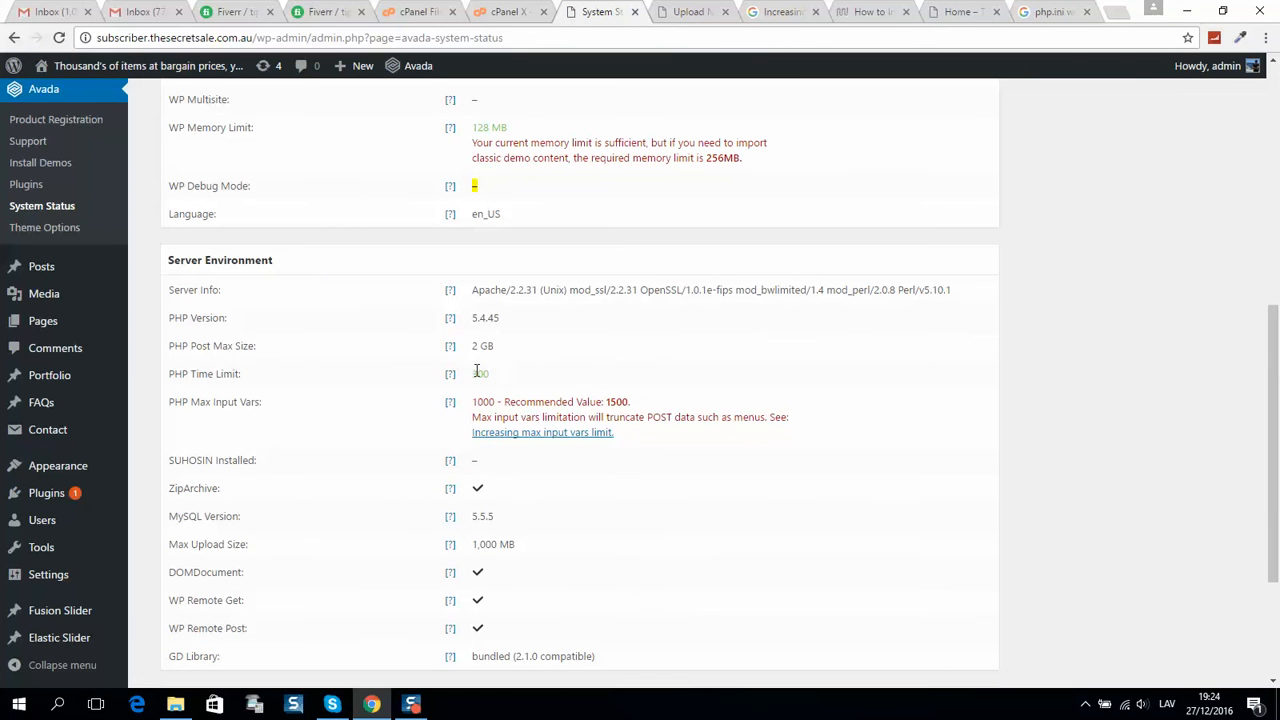
# Step: Highlight the PHP Time Limit value 300 under Server Environment
pyautogui.doubleClick(480, 373)
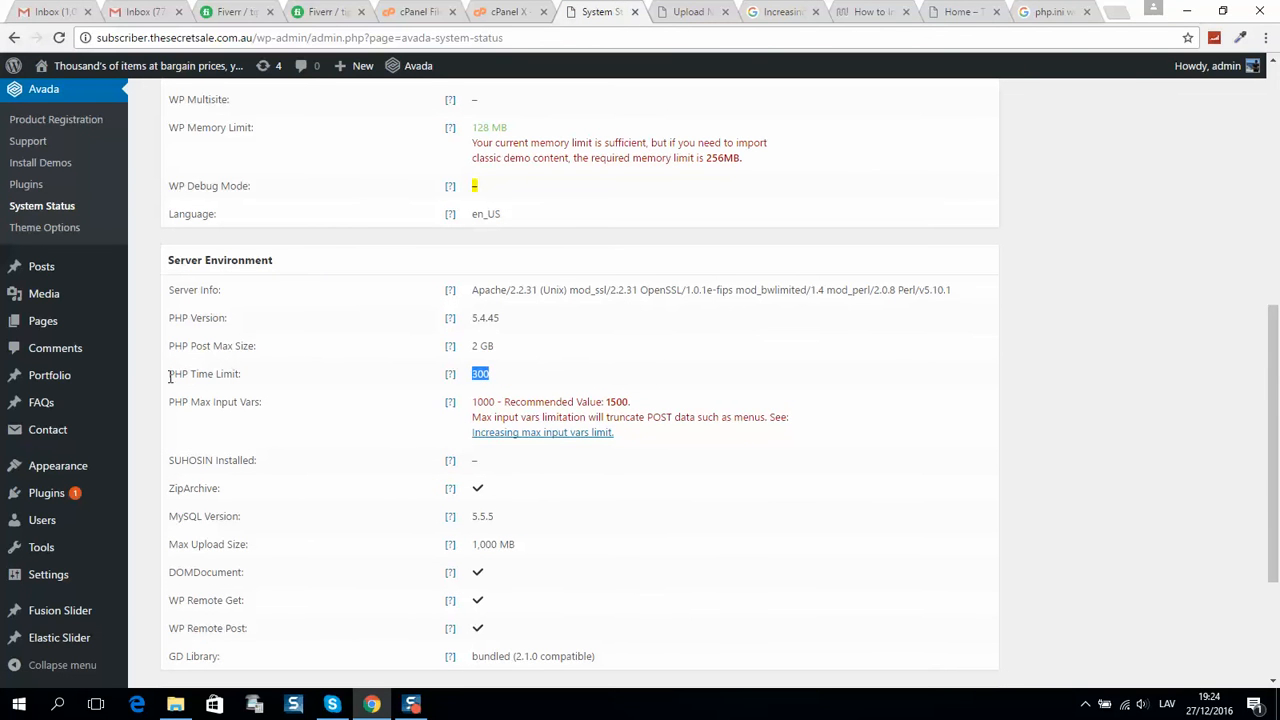
pyautogui.moveTo(460, 393)
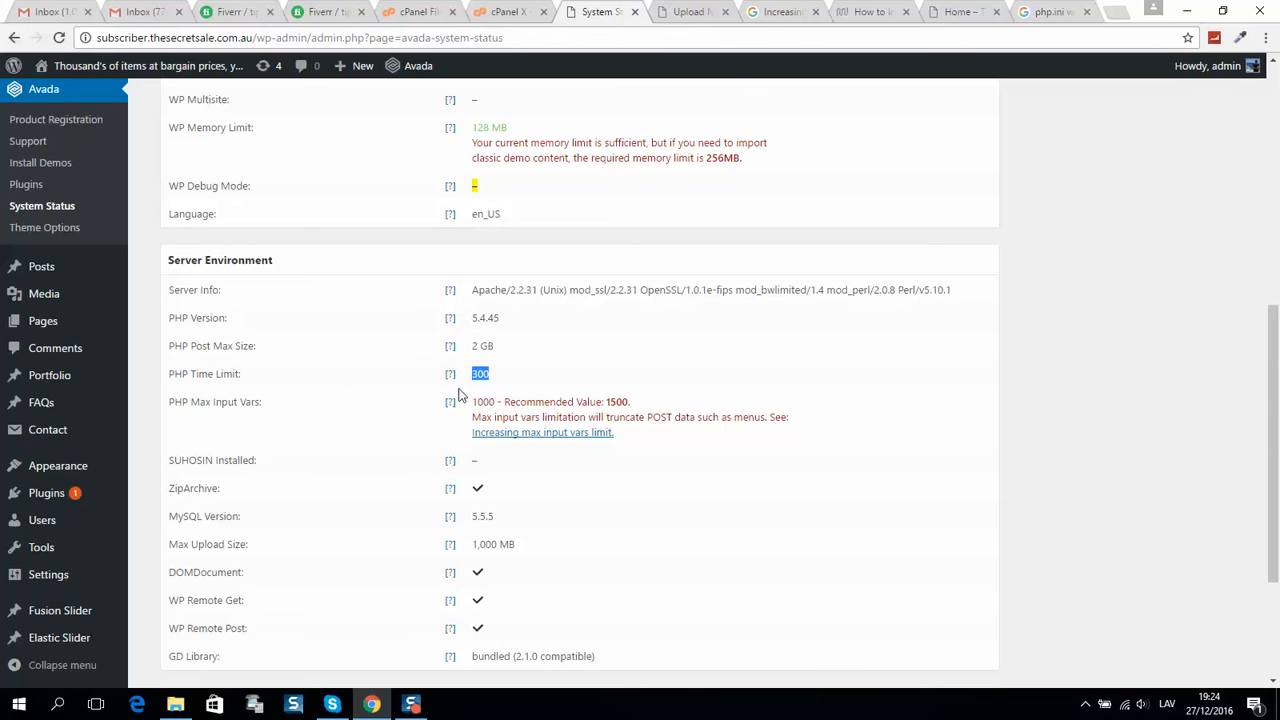
pyautogui.scroll(-3)
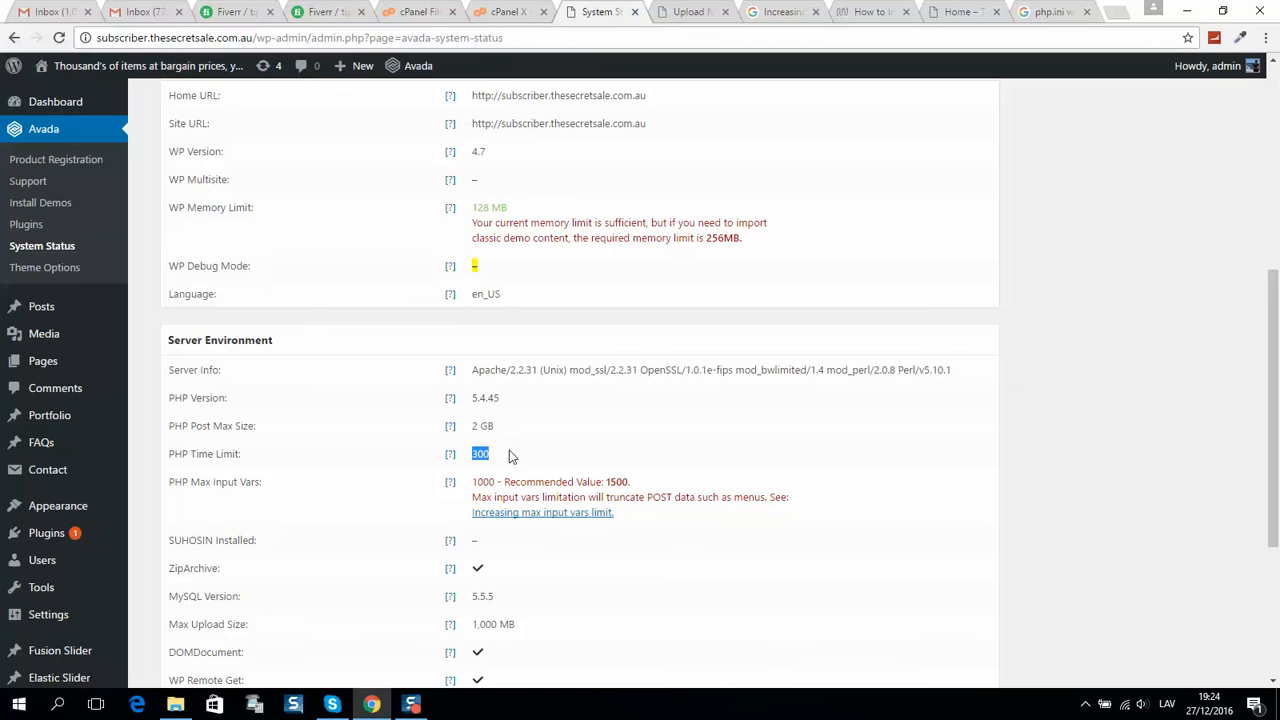
pyautogui.moveTo(660, 401)
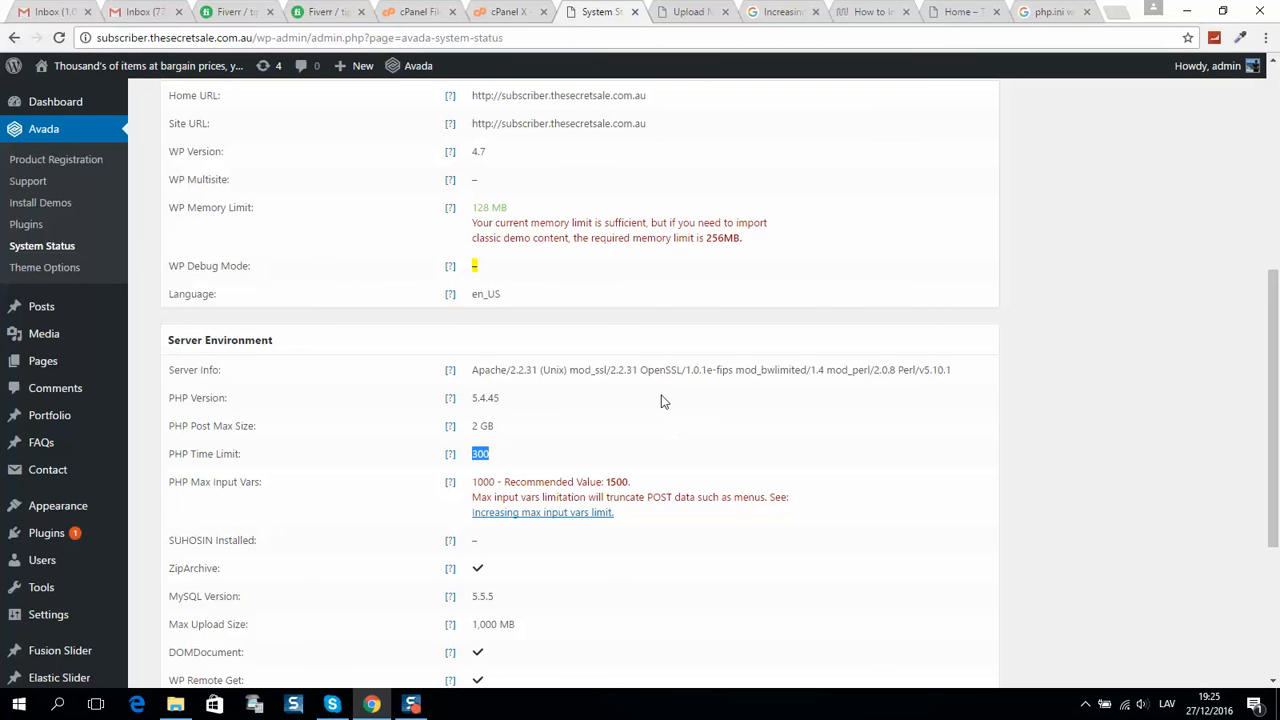
pyautogui.moveTo(595, 413)
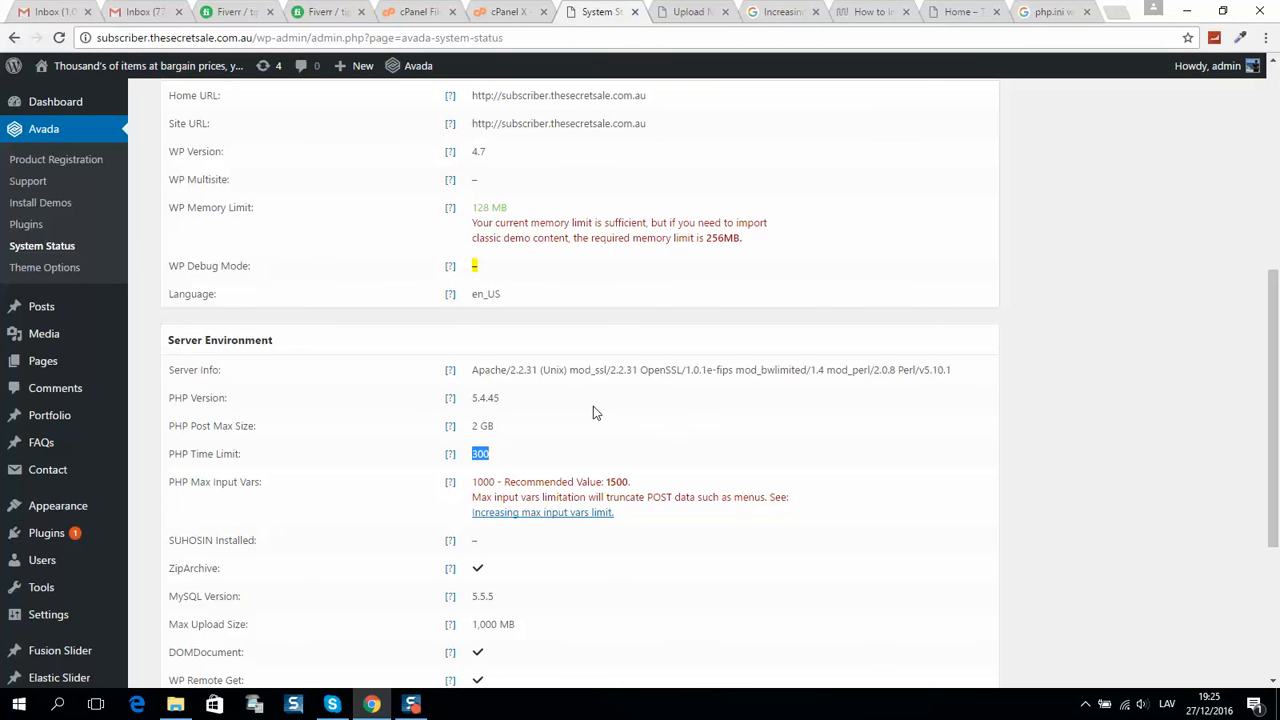
pyautogui.moveTo(536, 369)
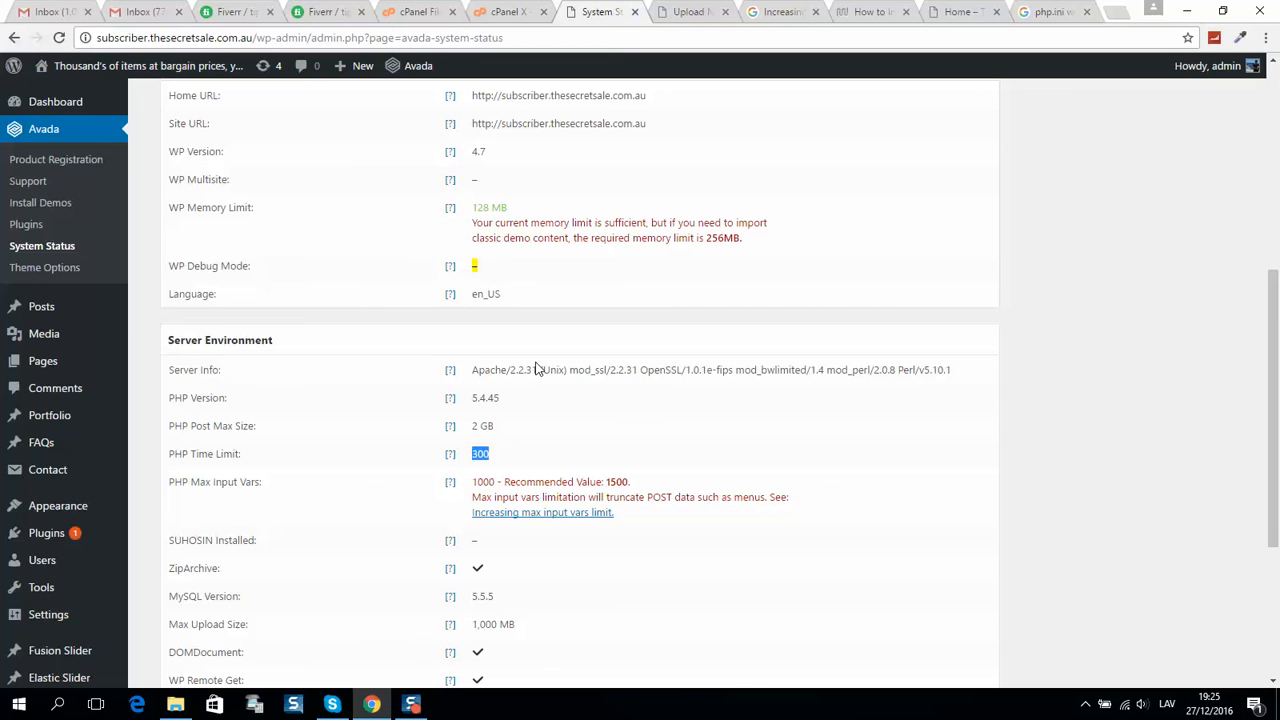
pyautogui.moveTo(420, 376)
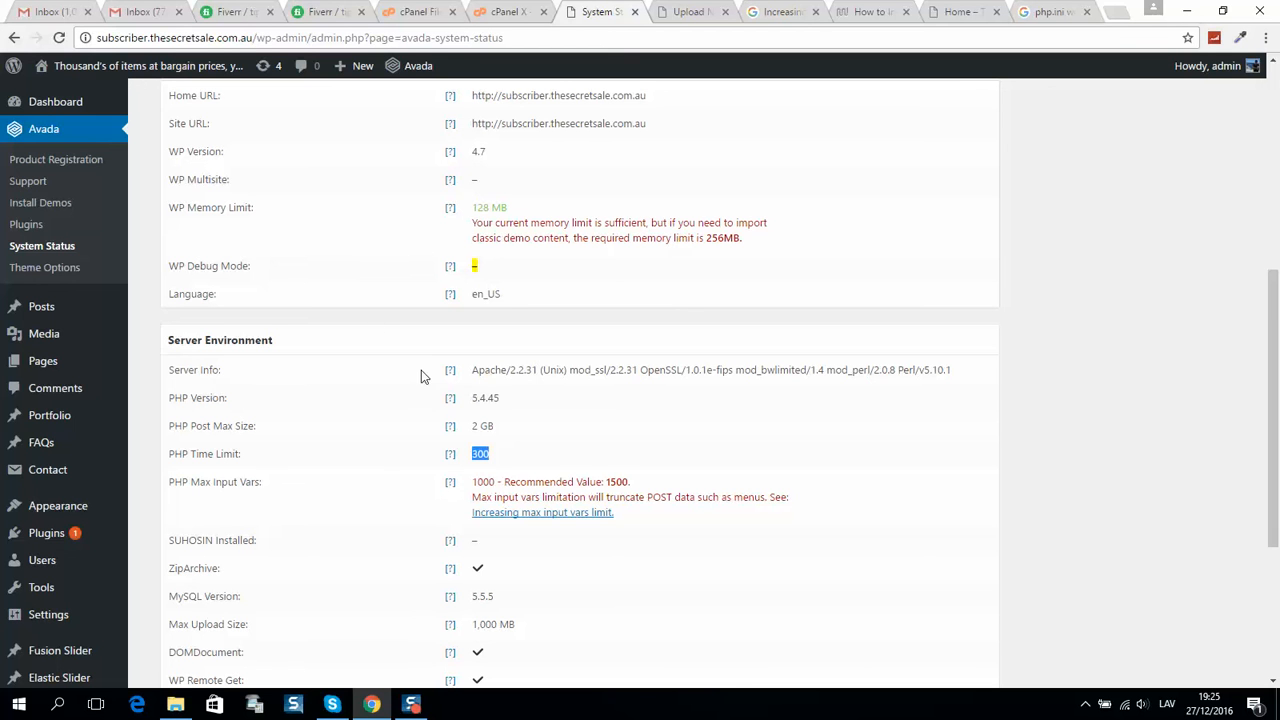